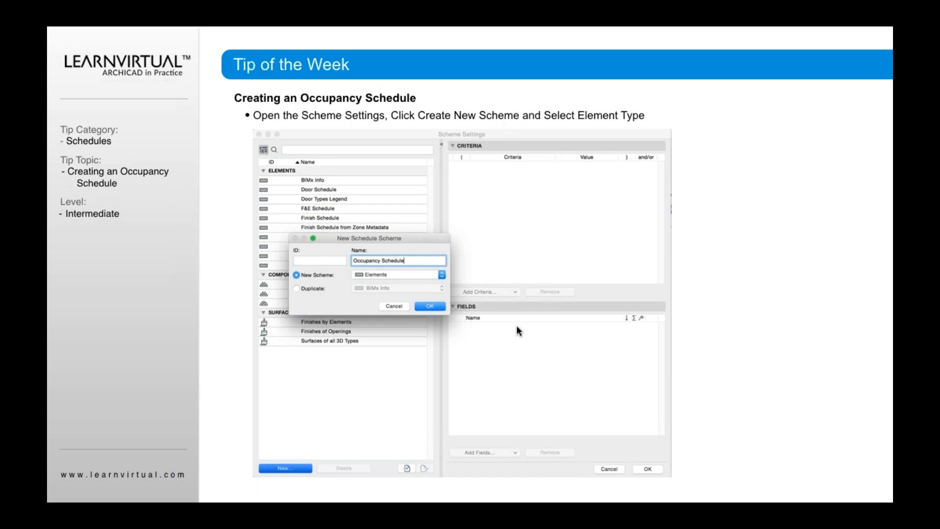
pyautogui.moveTo(505, 365)
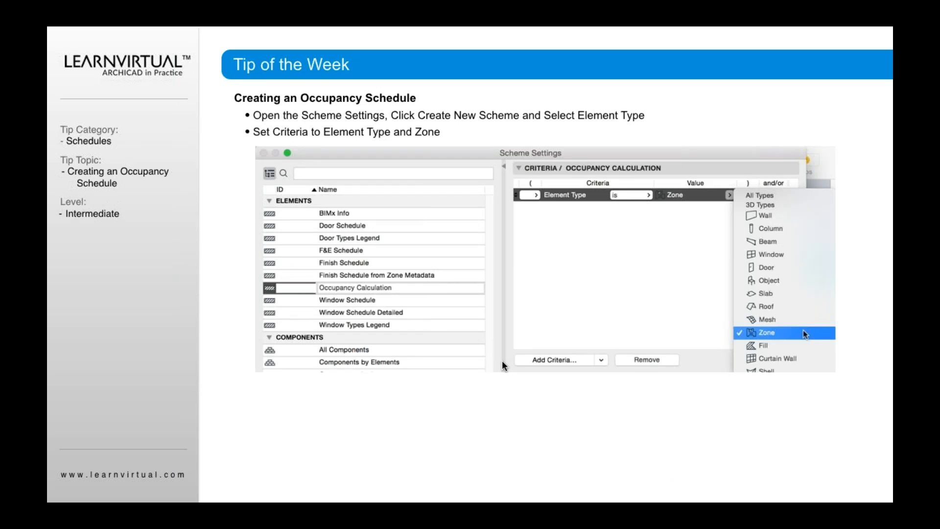
pyautogui.moveTo(380, 294)
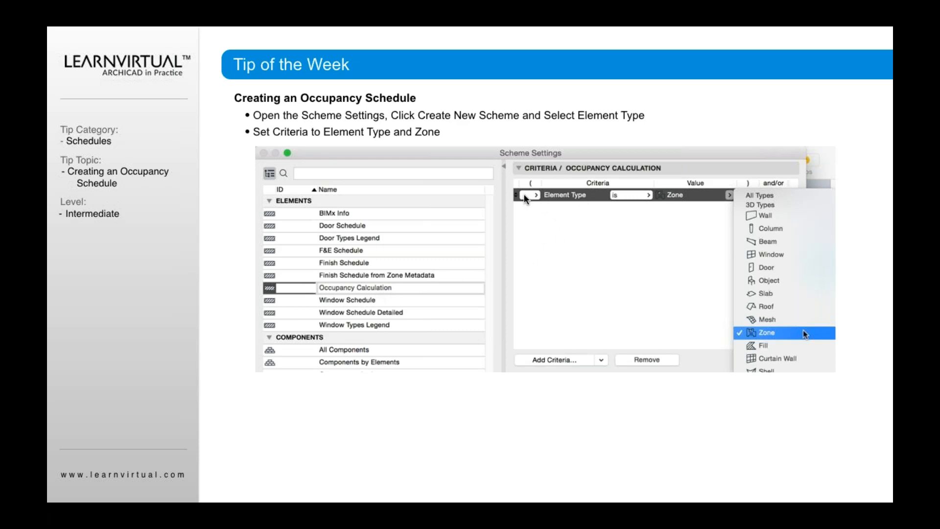
pyautogui.moveTo(553, 204)
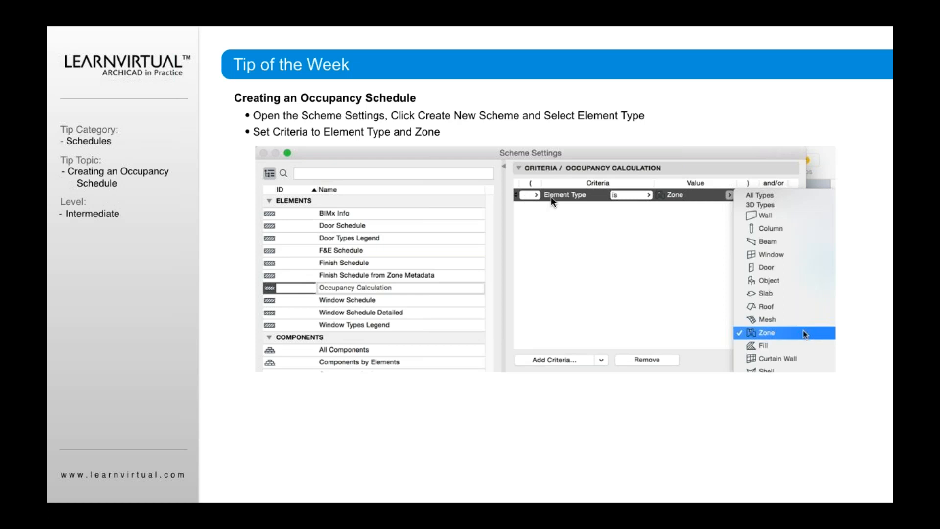
pyautogui.moveTo(653, 200)
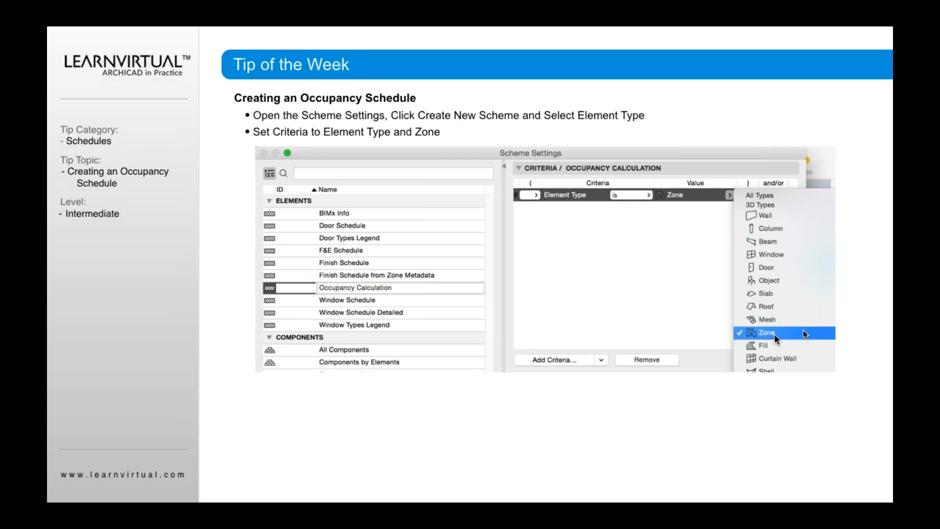
pyautogui.moveTo(551, 369)
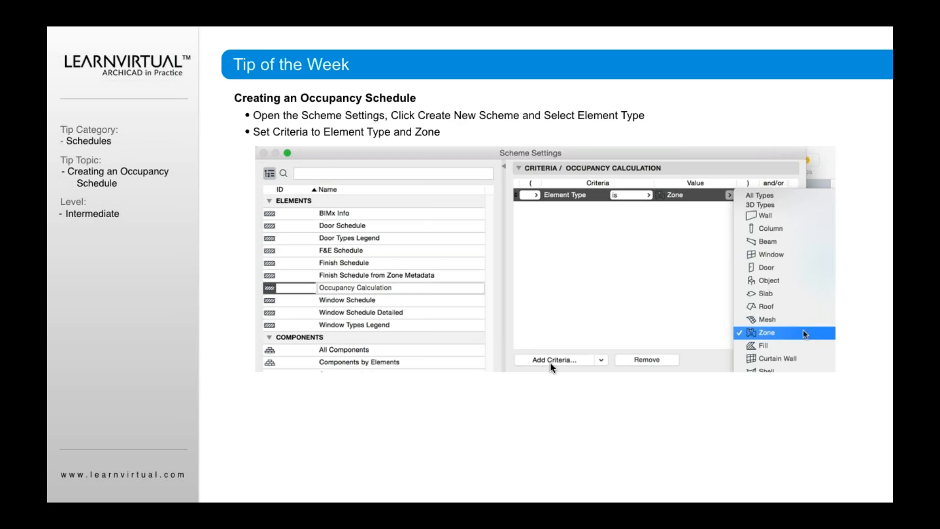
pyautogui.moveTo(555, 366)
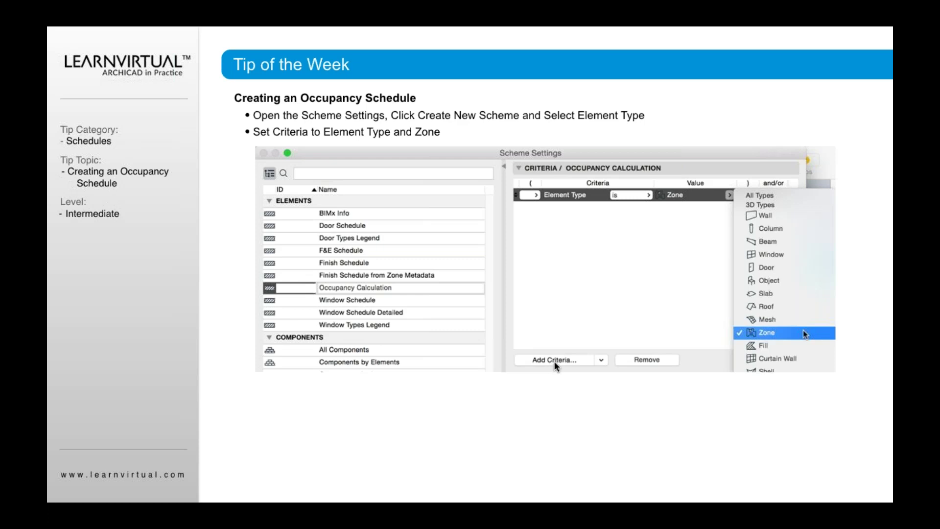
pyautogui.moveTo(537, 225)
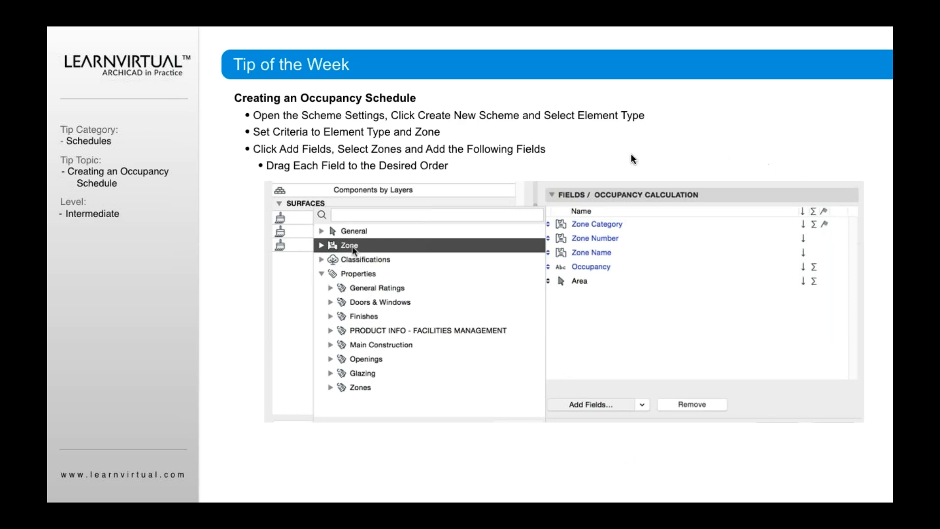
pyautogui.moveTo(563, 407)
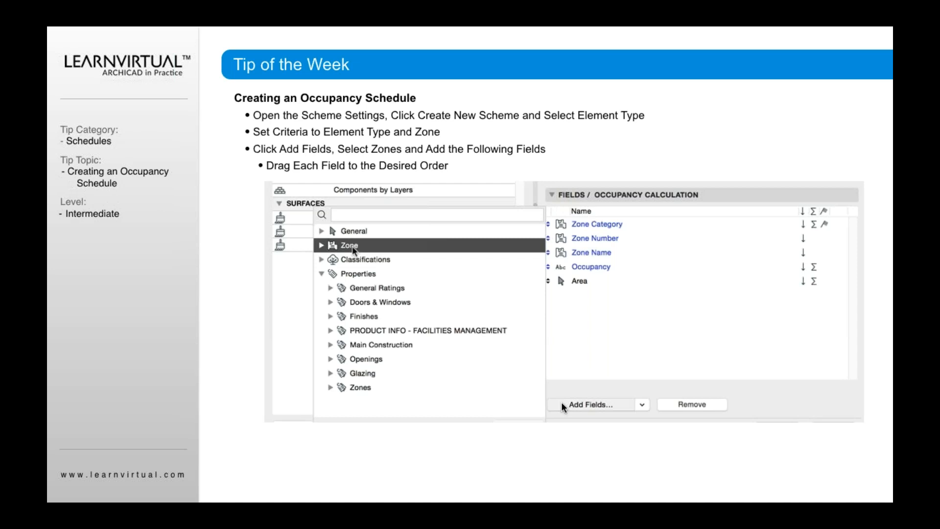
pyautogui.moveTo(596, 410)
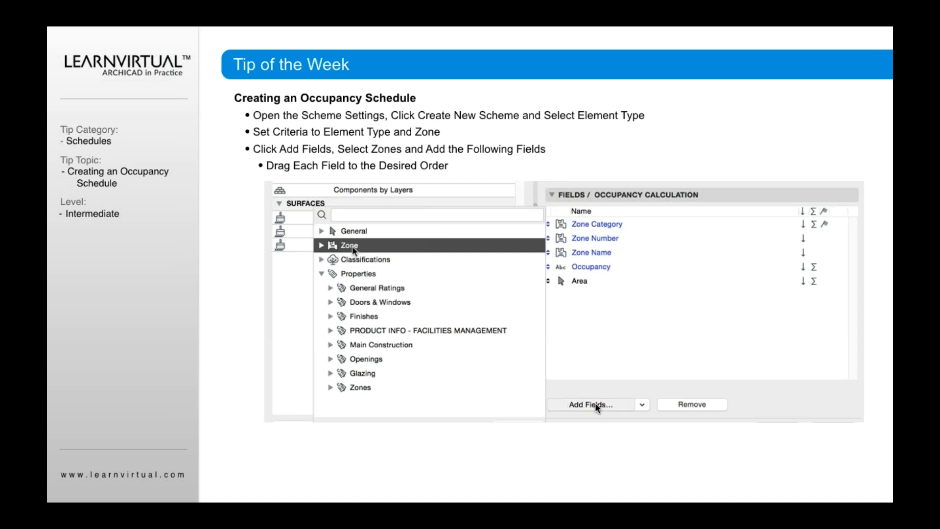
pyautogui.moveTo(402, 215)
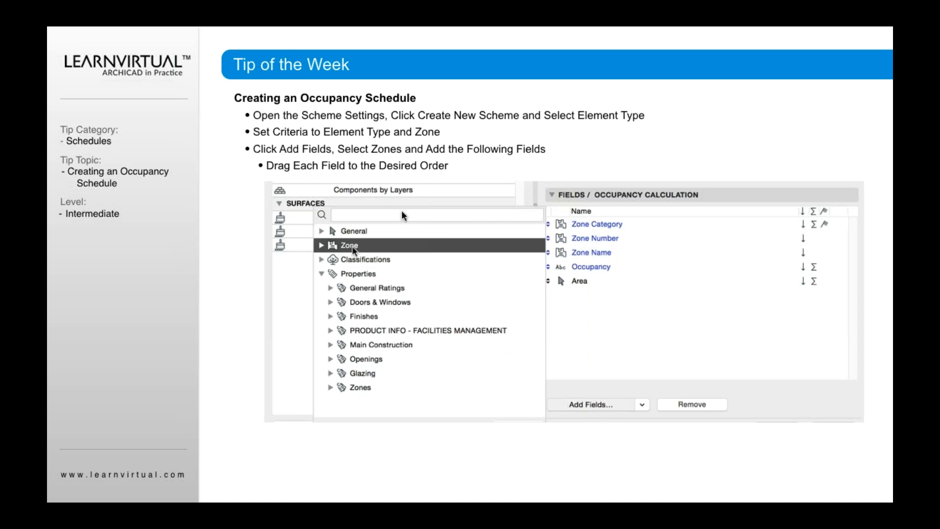
pyautogui.moveTo(331, 249)
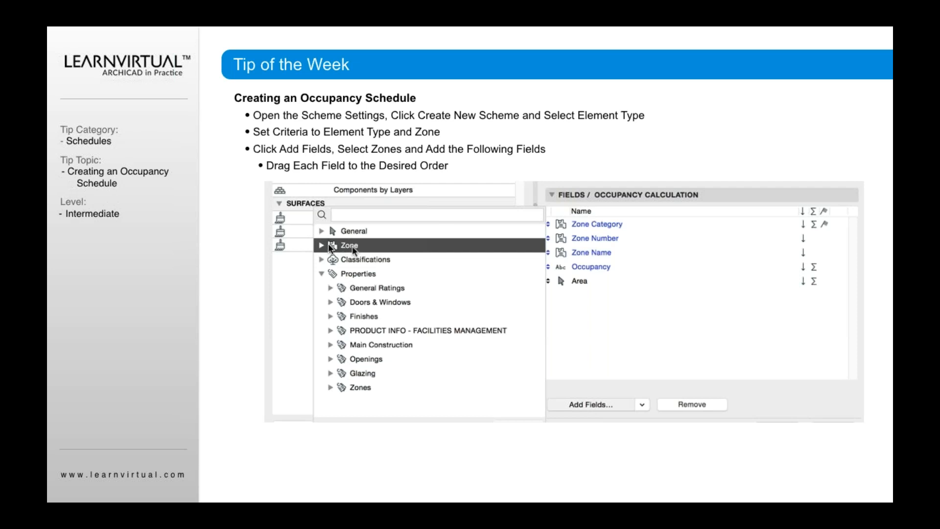
pyautogui.moveTo(333, 233)
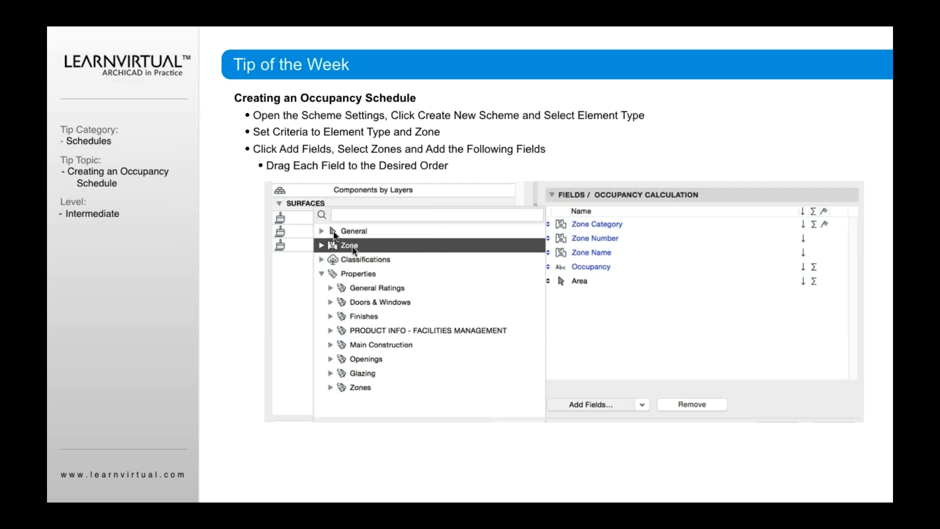
pyautogui.moveTo(345, 230)
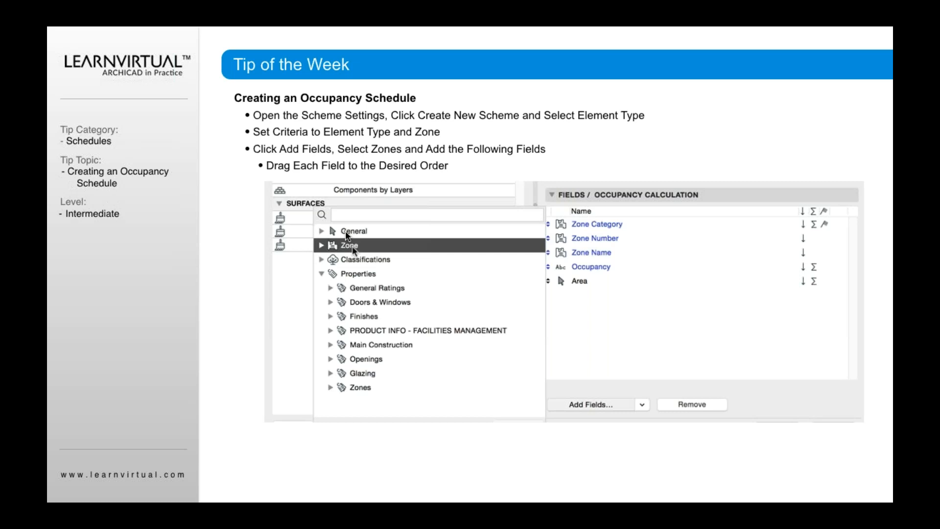
pyautogui.moveTo(570, 292)
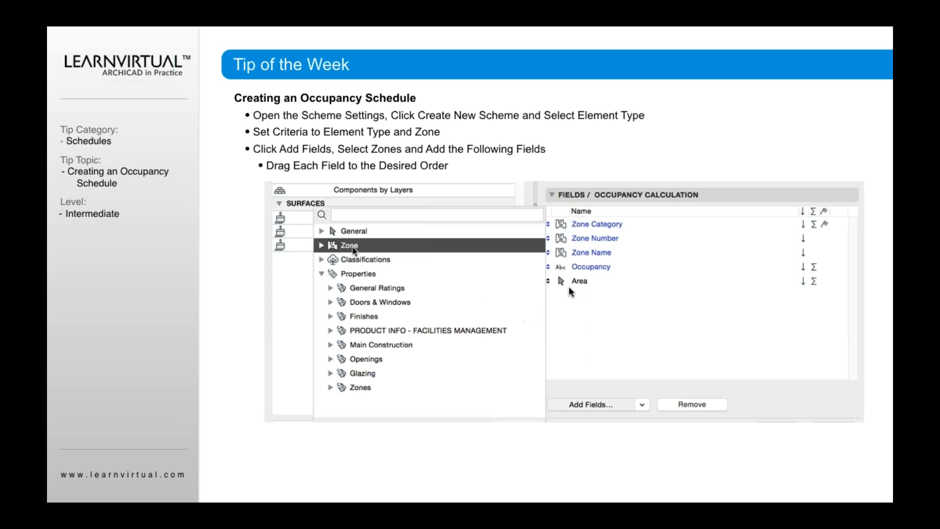
pyautogui.moveTo(570, 284)
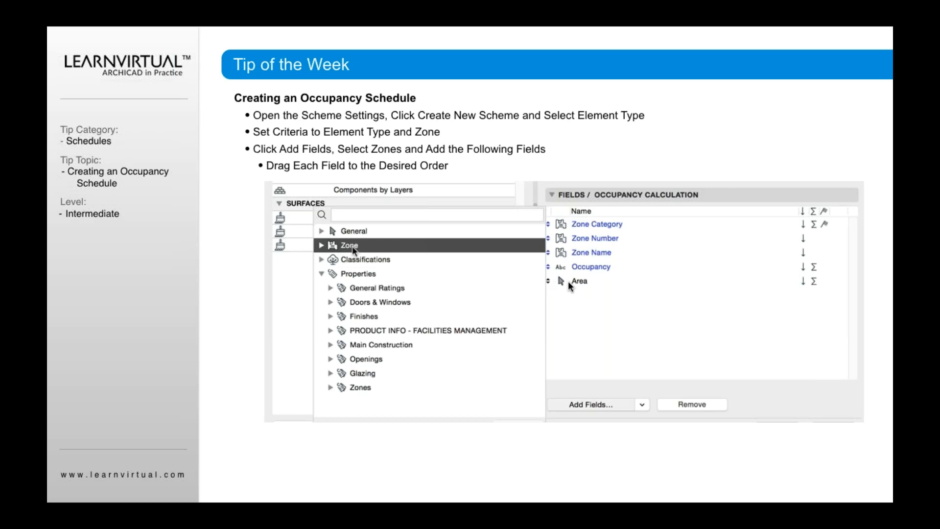
pyautogui.moveTo(374, 251)
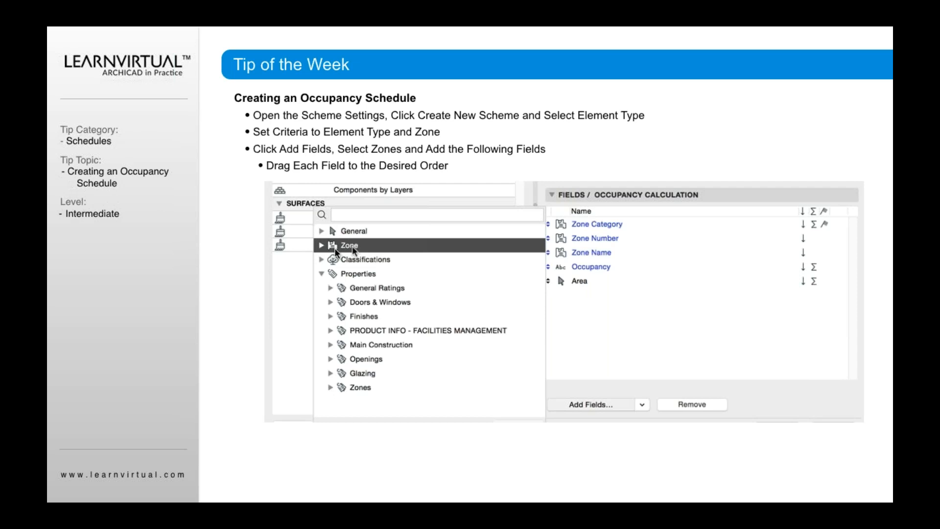
pyautogui.moveTo(576, 227)
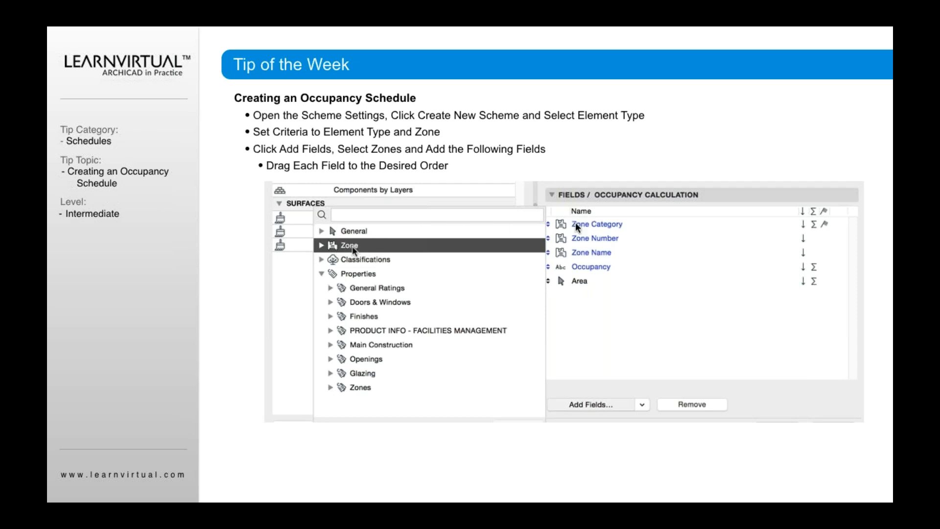
pyautogui.moveTo(603, 243)
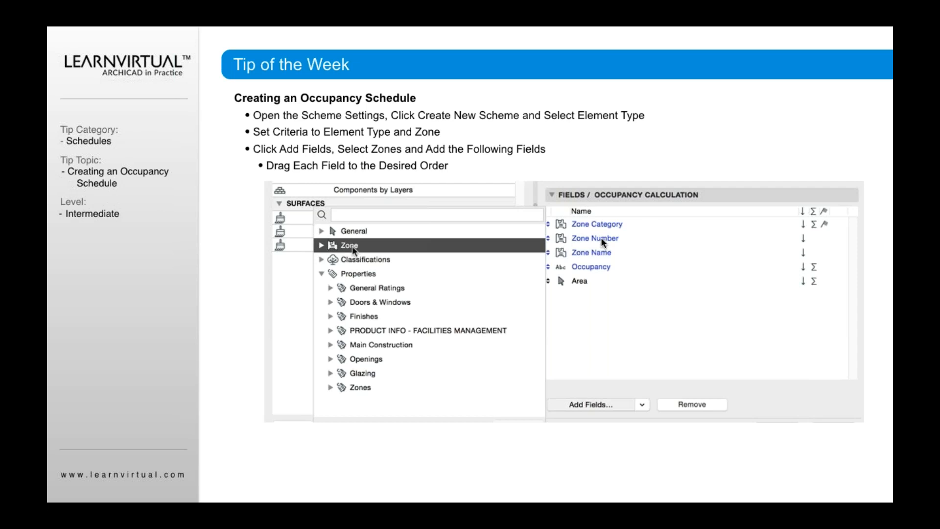
pyautogui.moveTo(614, 258)
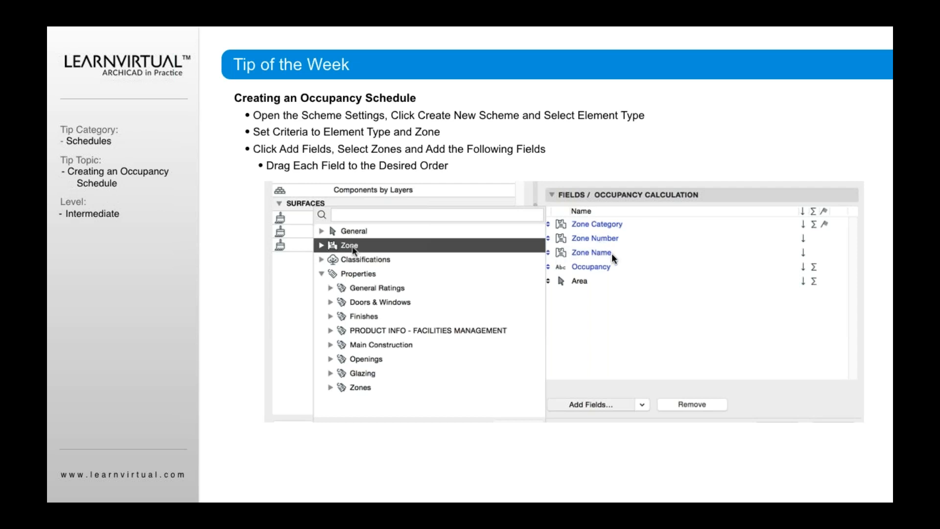
pyautogui.moveTo(592, 270)
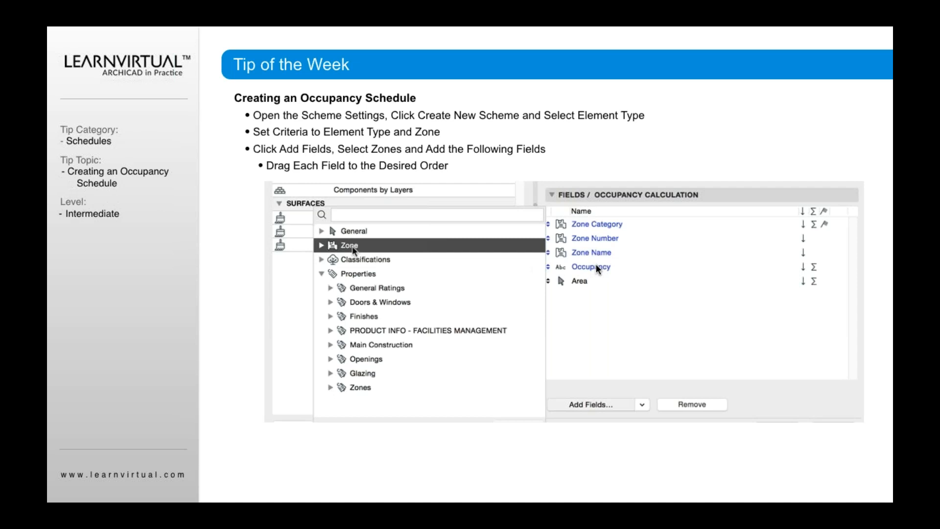
pyautogui.moveTo(646, 416)
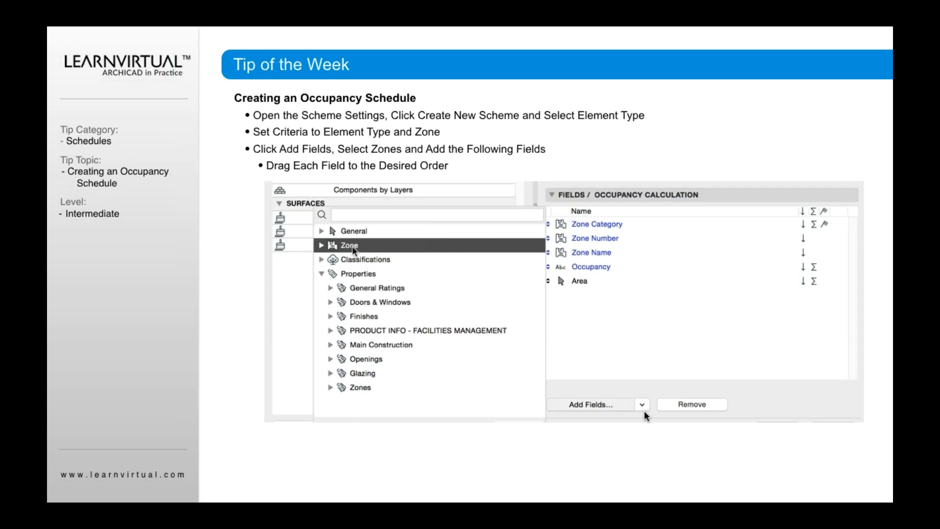
pyautogui.moveTo(577, 316)
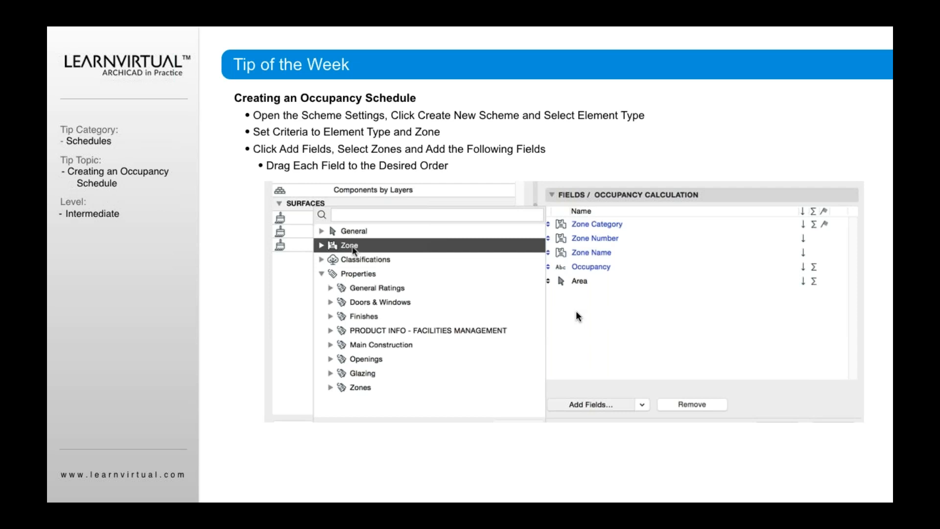
pyautogui.moveTo(583, 352)
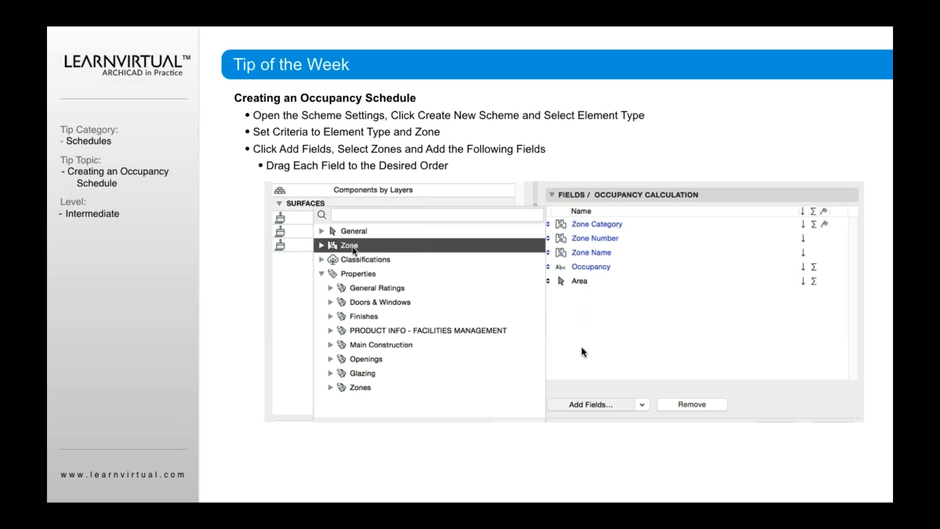
pyautogui.moveTo(357, 399)
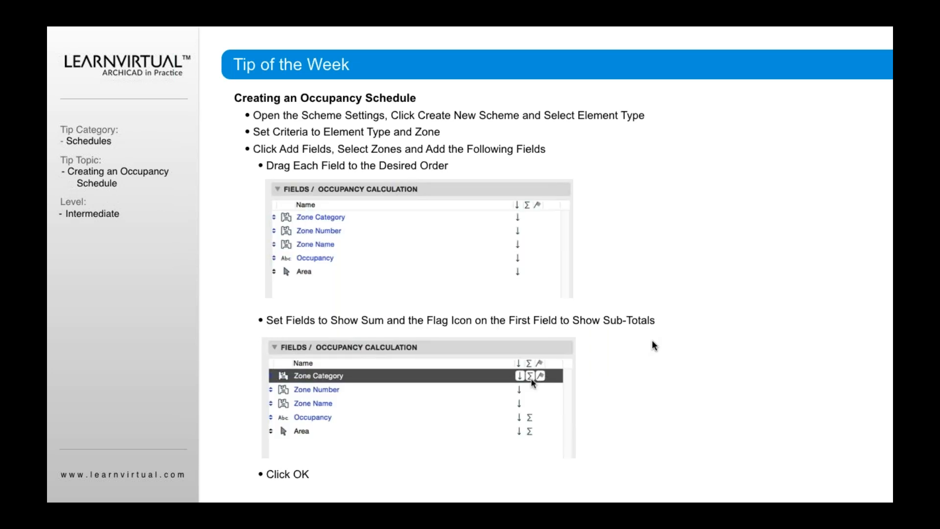
pyautogui.moveTo(283, 282)
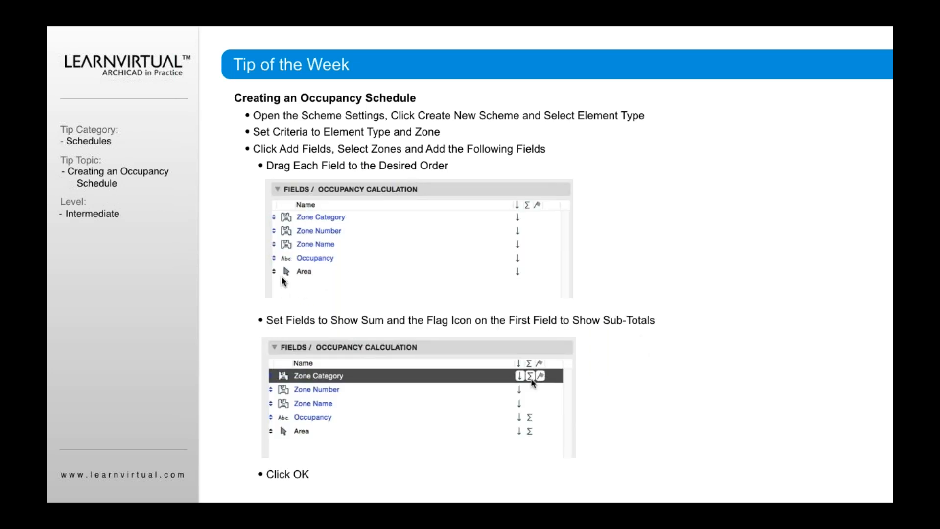
pyautogui.moveTo(282, 237)
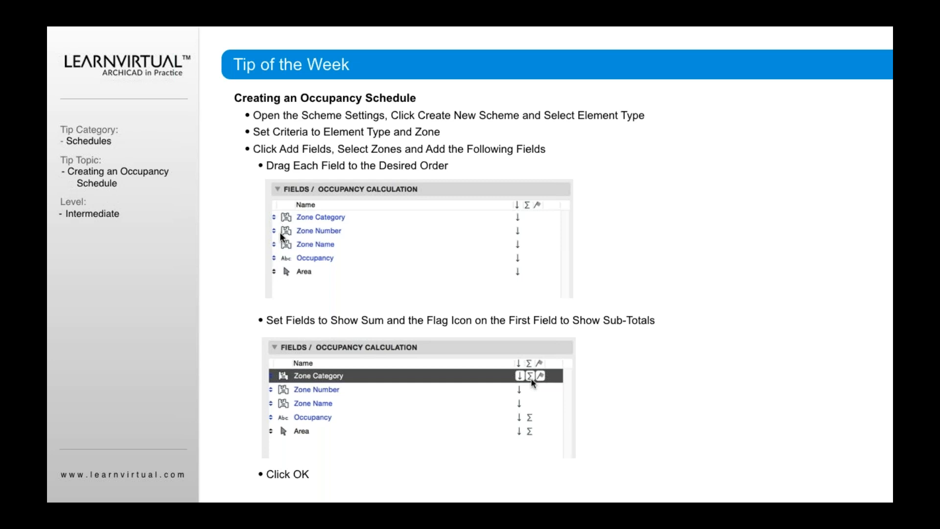
pyautogui.moveTo(277, 292)
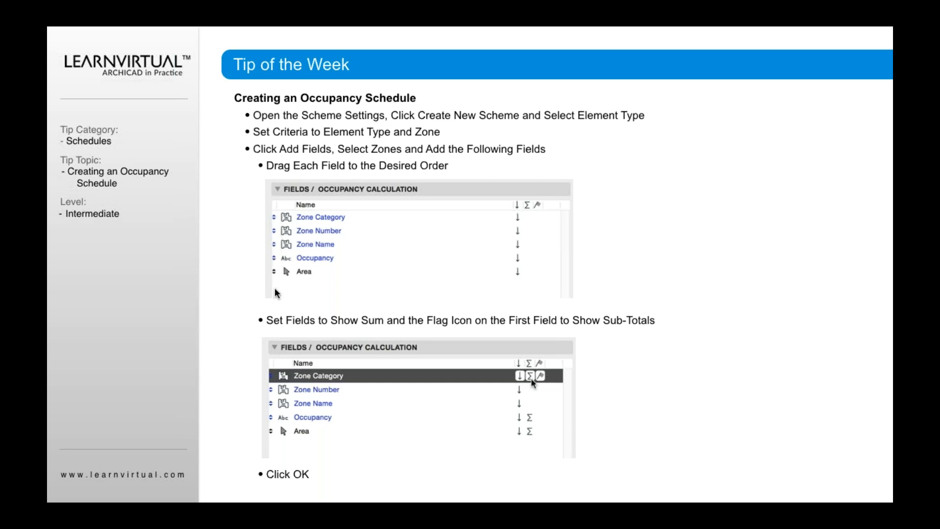
pyautogui.moveTo(276, 276)
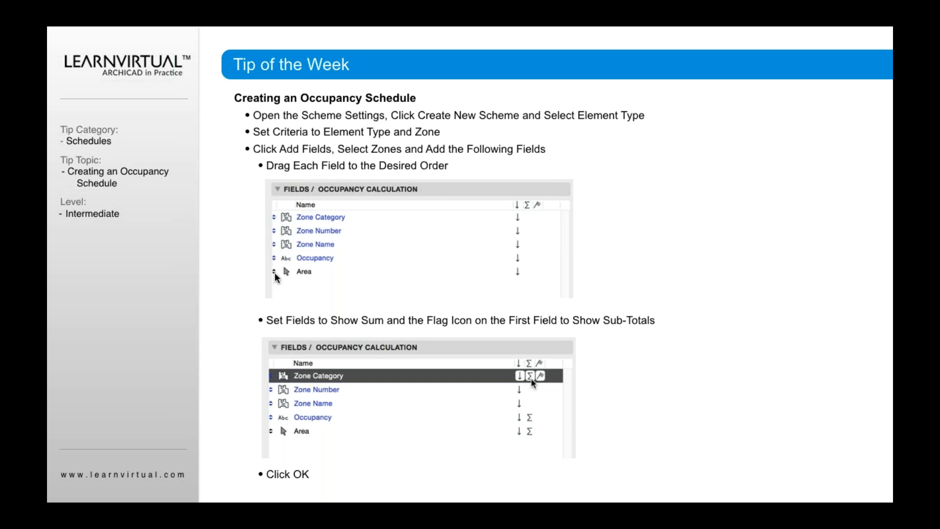
pyautogui.moveTo(274, 271)
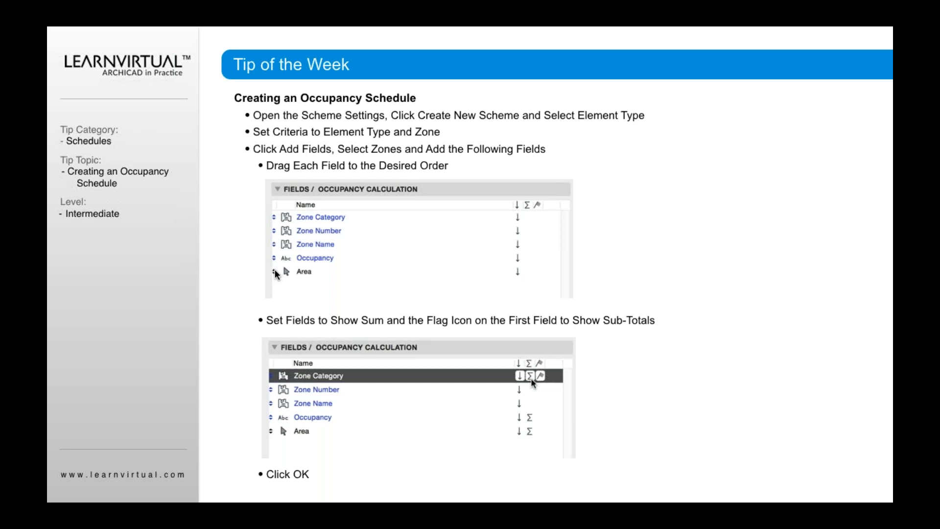
pyautogui.moveTo(280, 270)
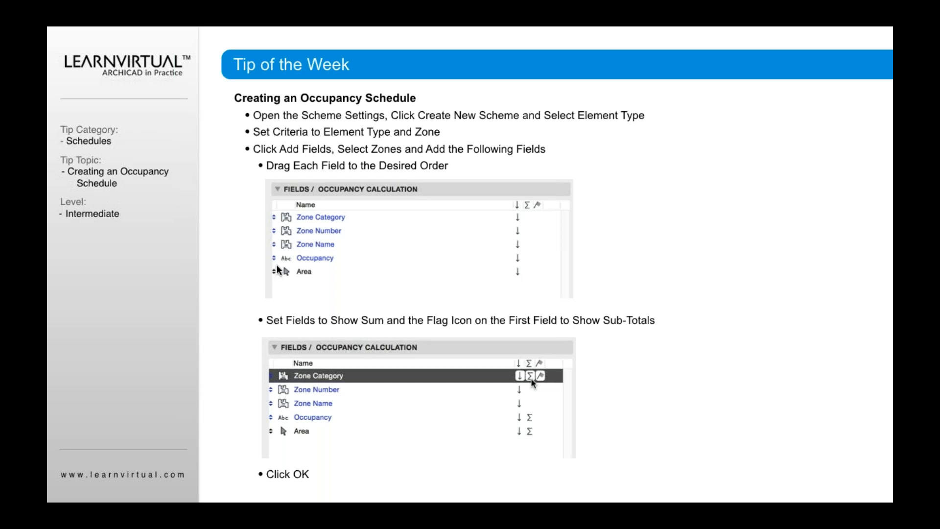
pyautogui.moveTo(276, 221)
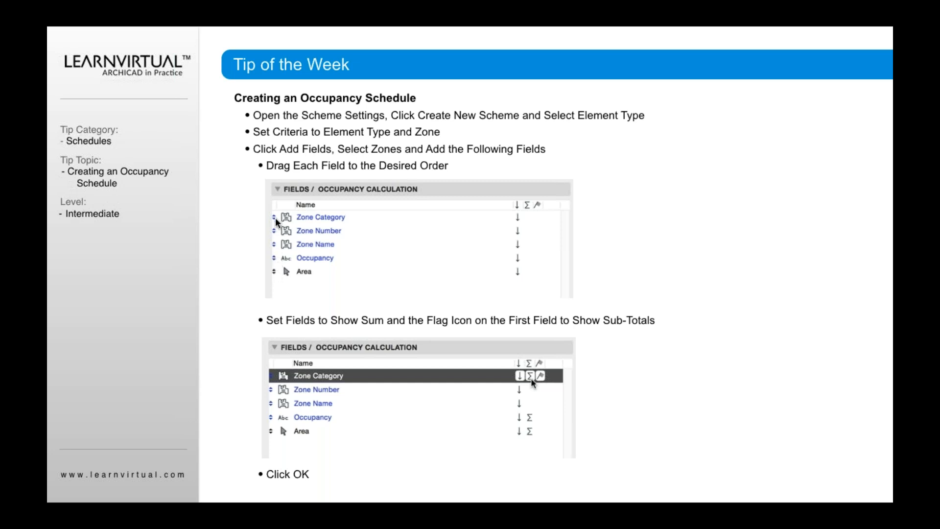
pyautogui.moveTo(284, 301)
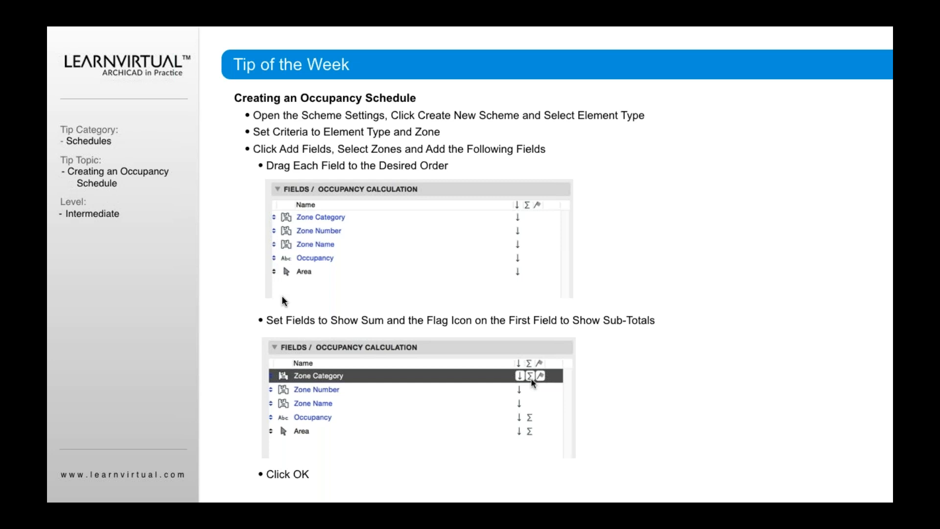
pyautogui.moveTo(313, 367)
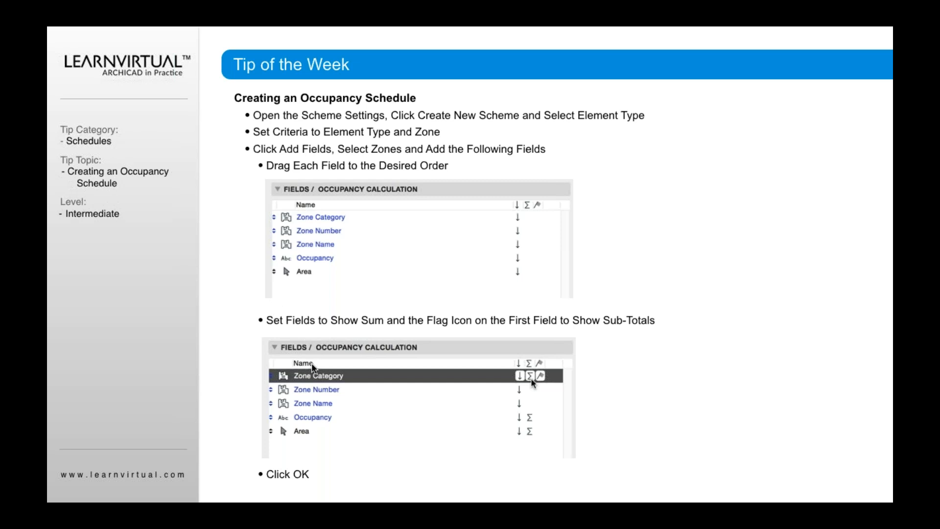
pyautogui.moveTo(576, 441)
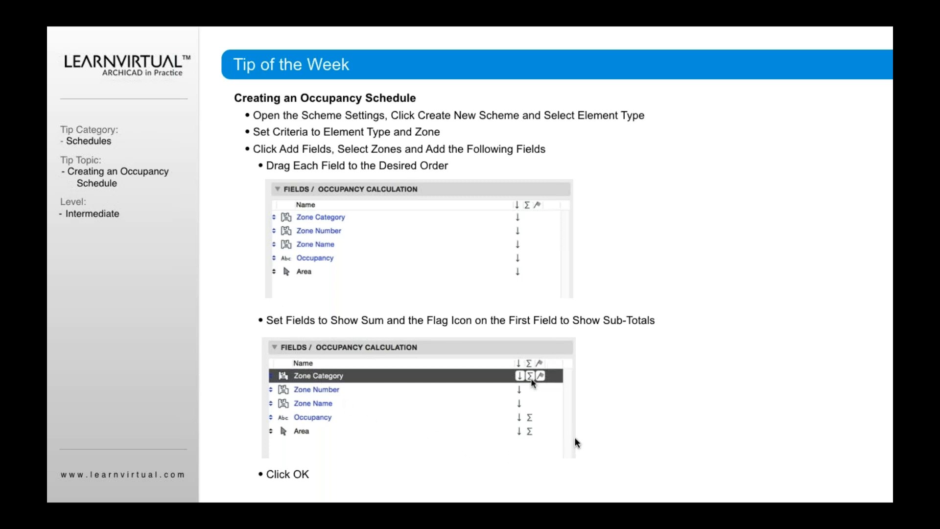
pyautogui.moveTo(498, 462)
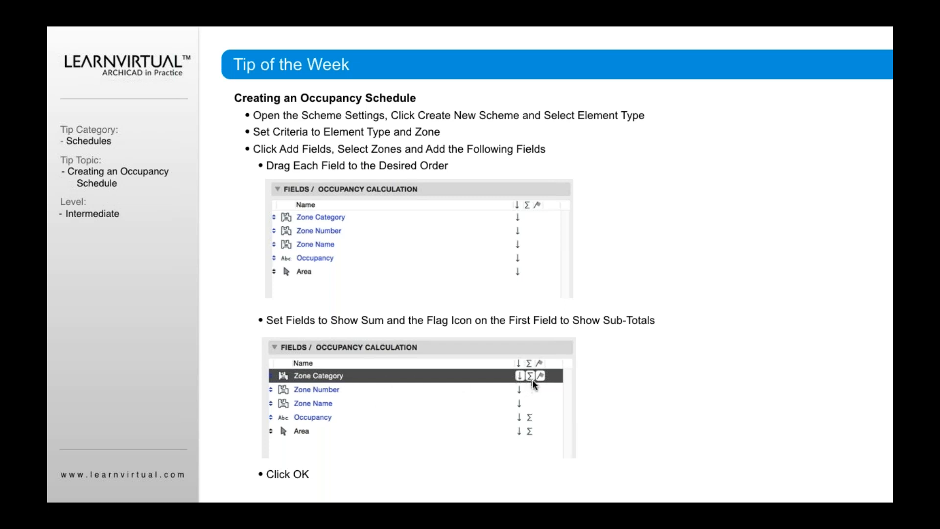
pyautogui.moveTo(557, 433)
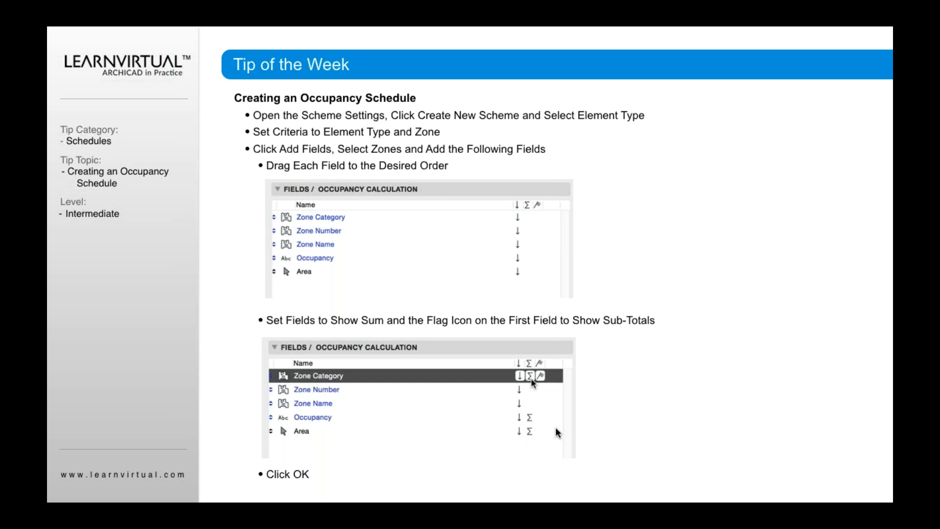
pyautogui.moveTo(386, 435)
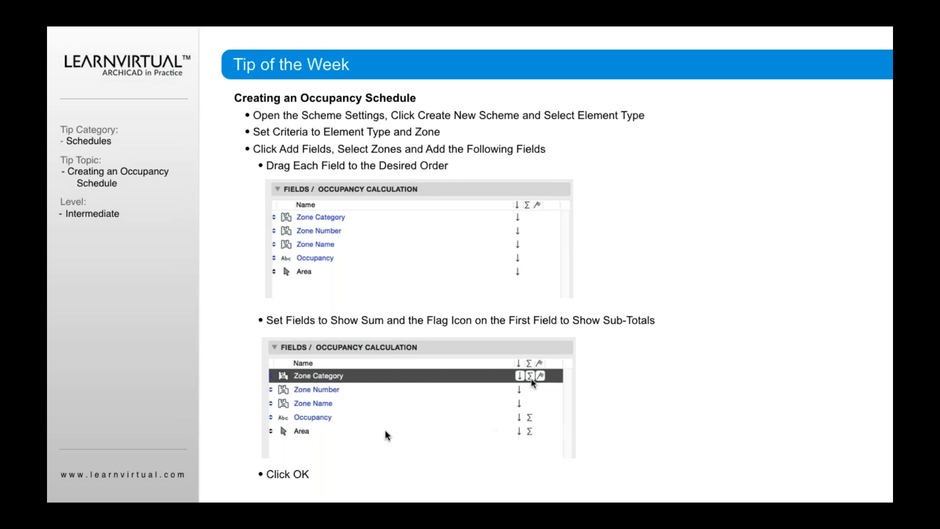
pyautogui.moveTo(535, 394)
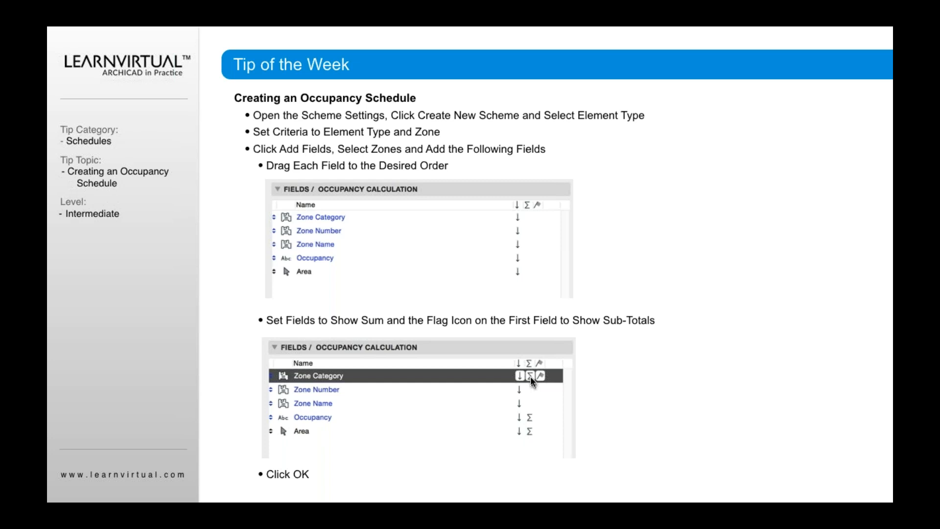
pyautogui.moveTo(533, 382)
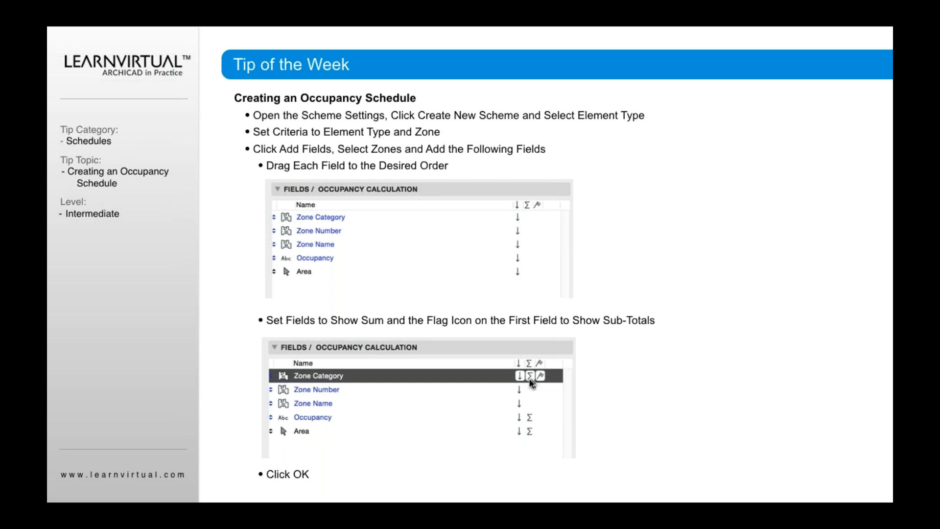
pyautogui.moveTo(527, 417)
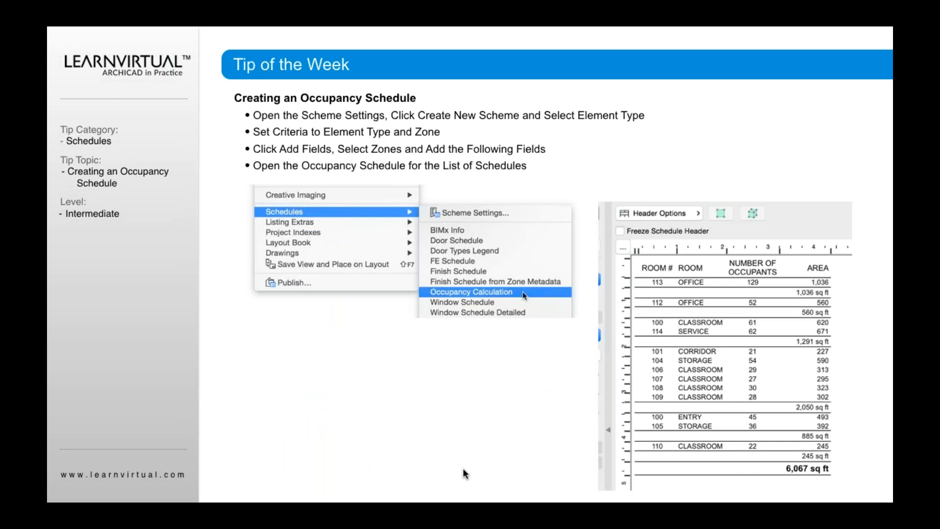
pyautogui.moveTo(380, 378)
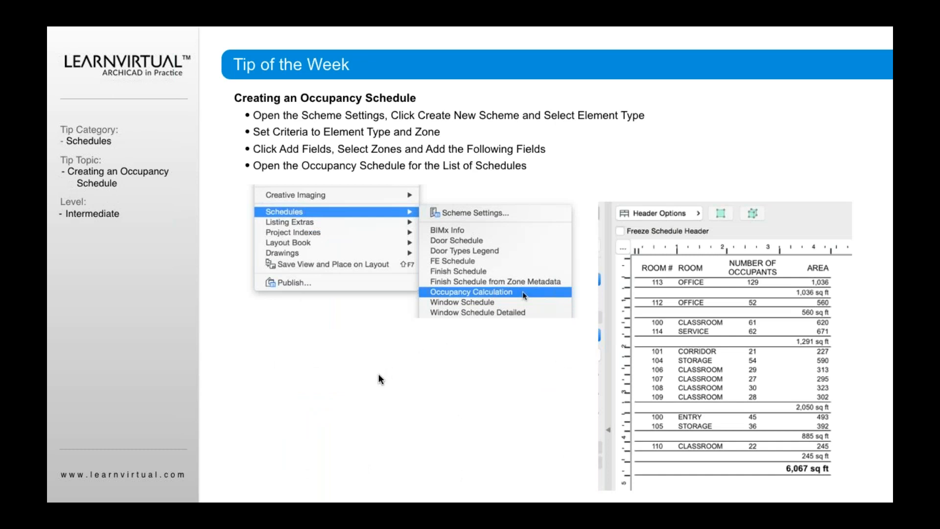
pyautogui.moveTo(523, 300)
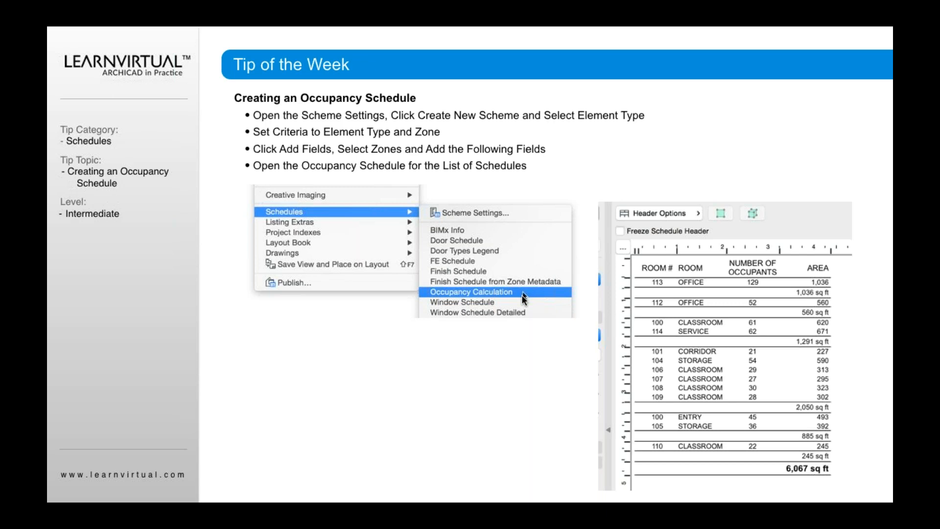
pyautogui.moveTo(817, 342)
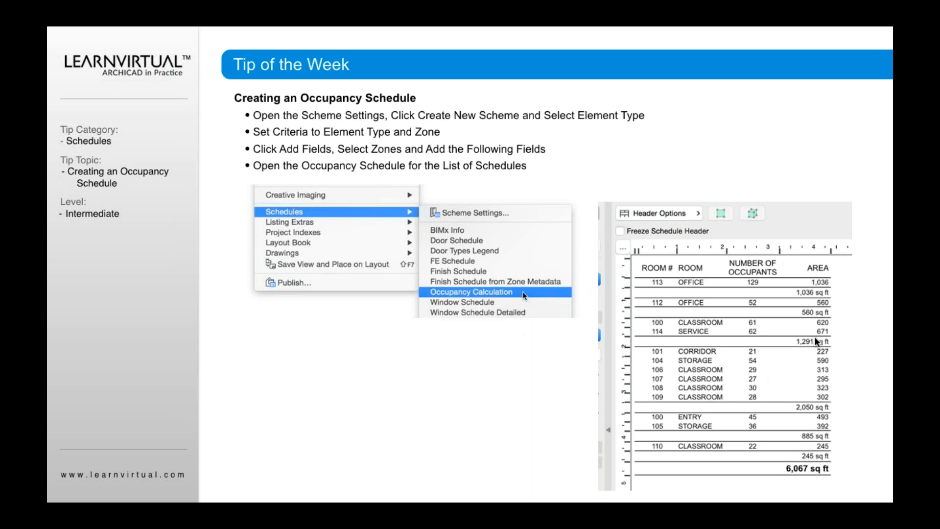
pyautogui.moveTo(770, 374)
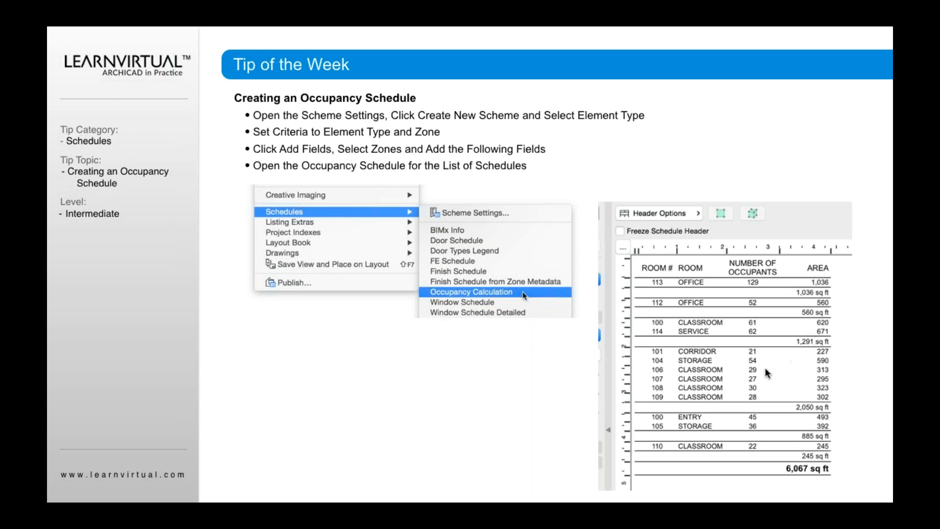
pyautogui.moveTo(655, 267)
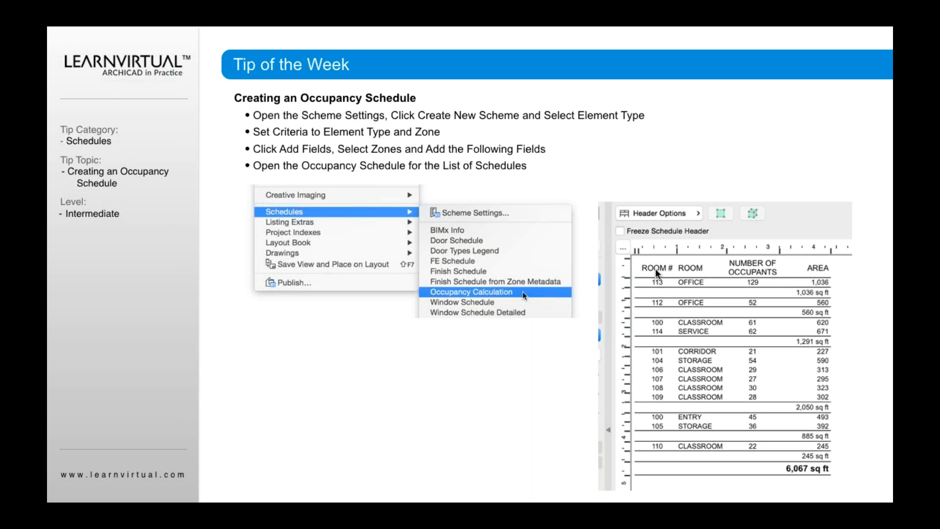
pyautogui.moveTo(820, 273)
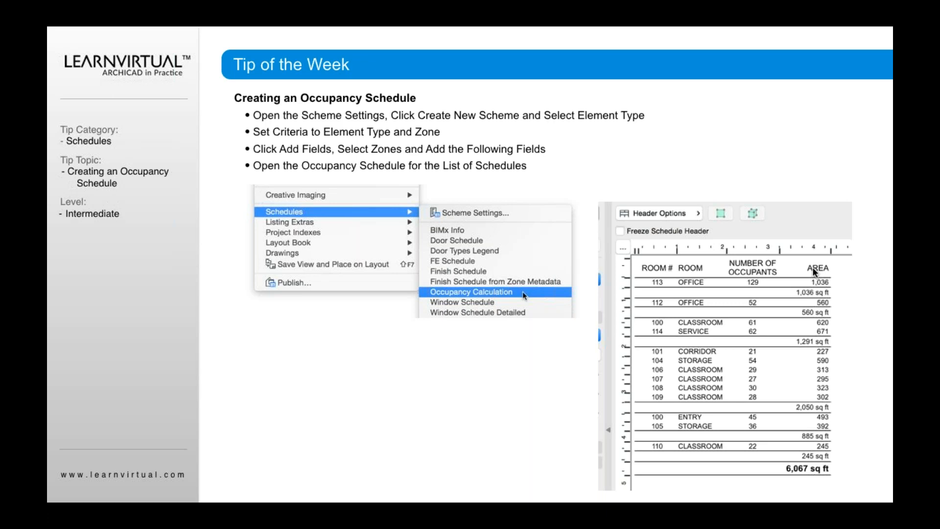
pyautogui.moveTo(643, 273)
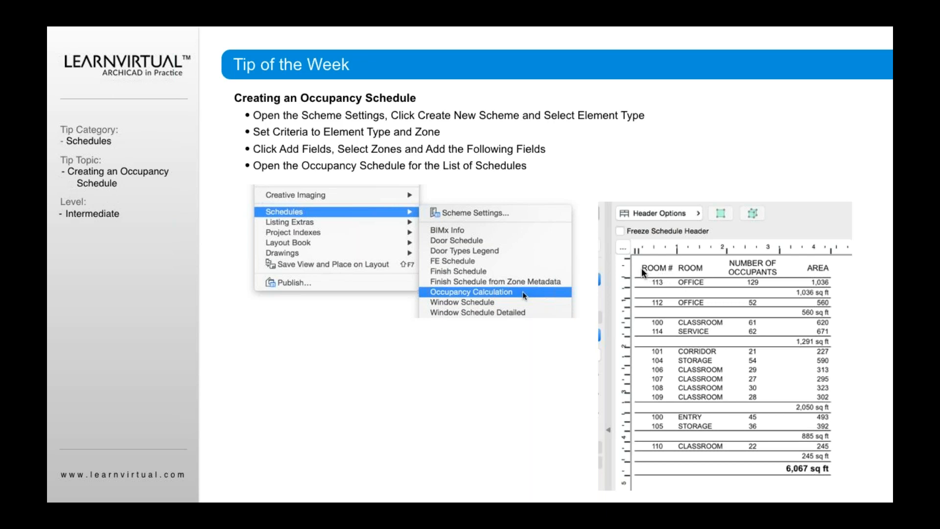
pyautogui.moveTo(656, 268)
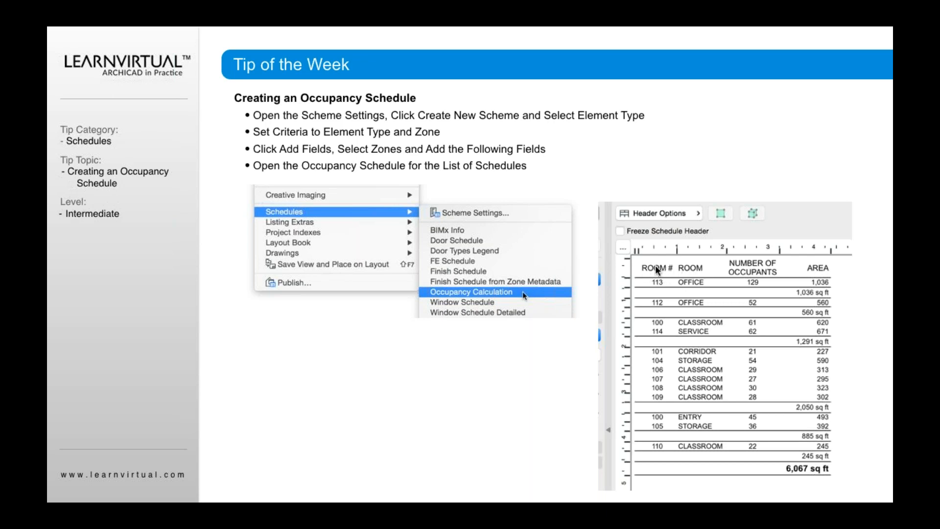
pyautogui.moveTo(680, 275)
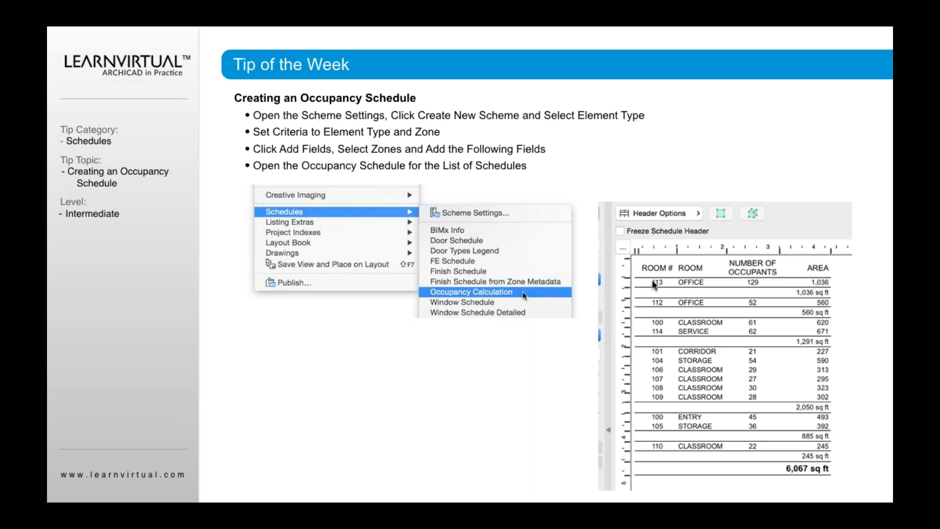
pyautogui.moveTo(661, 315)
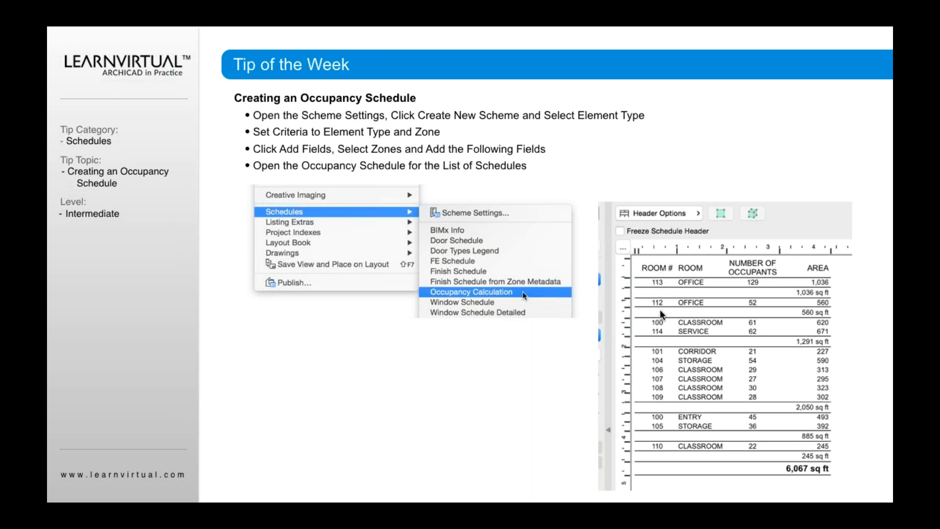
pyautogui.moveTo(651, 268)
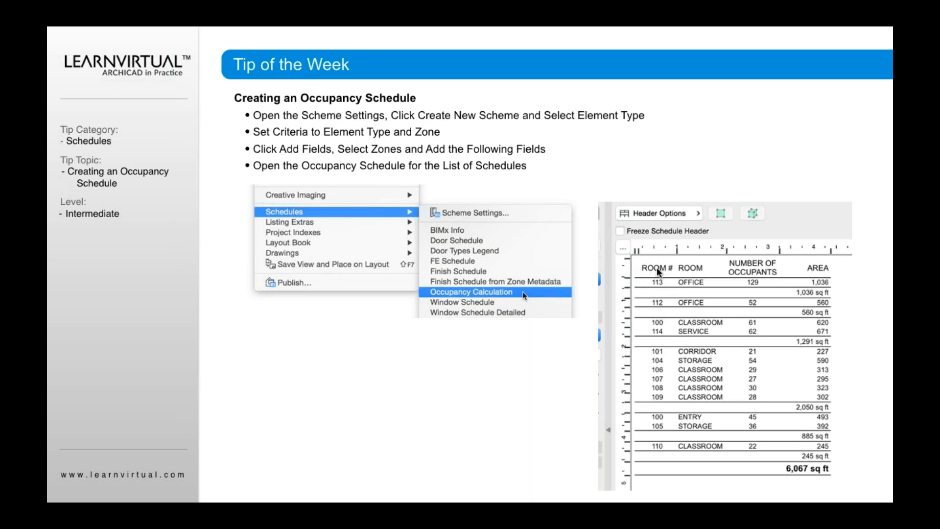
pyautogui.moveTo(647, 272)
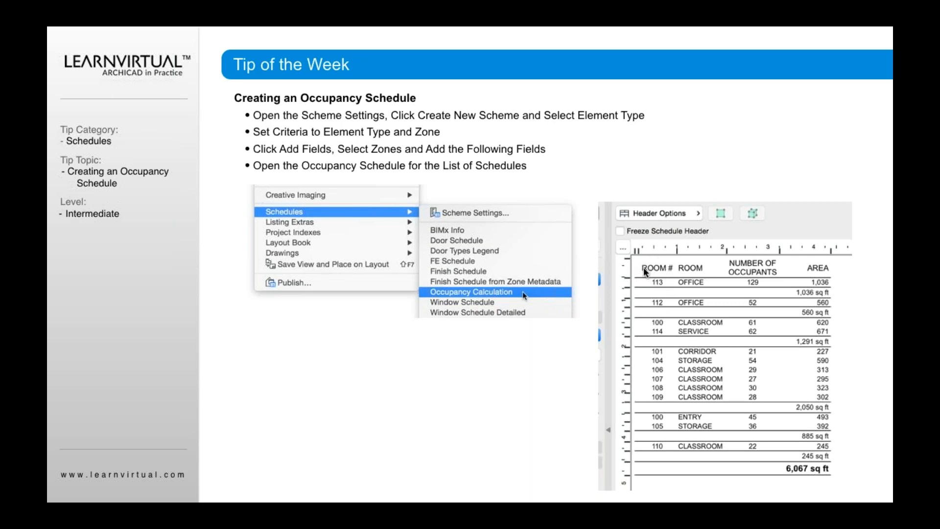
pyautogui.moveTo(689, 266)
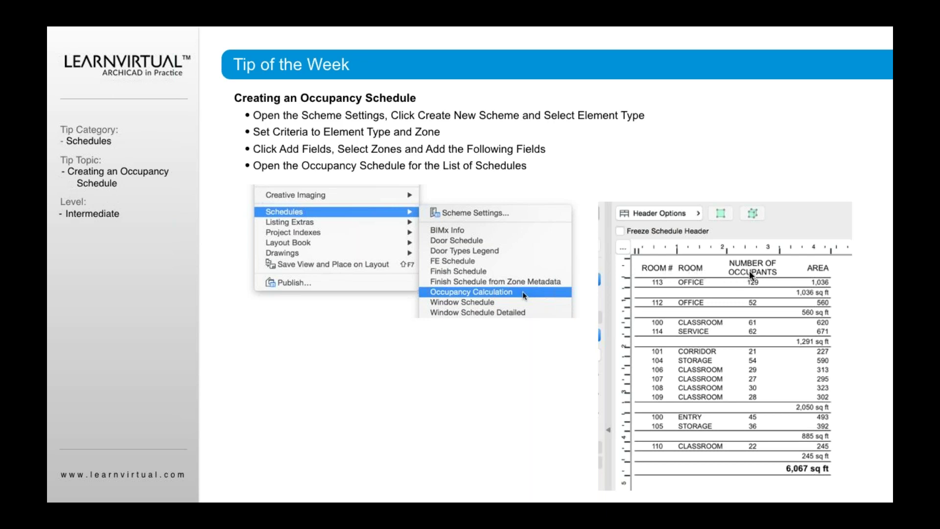
pyautogui.moveTo(845, 283)
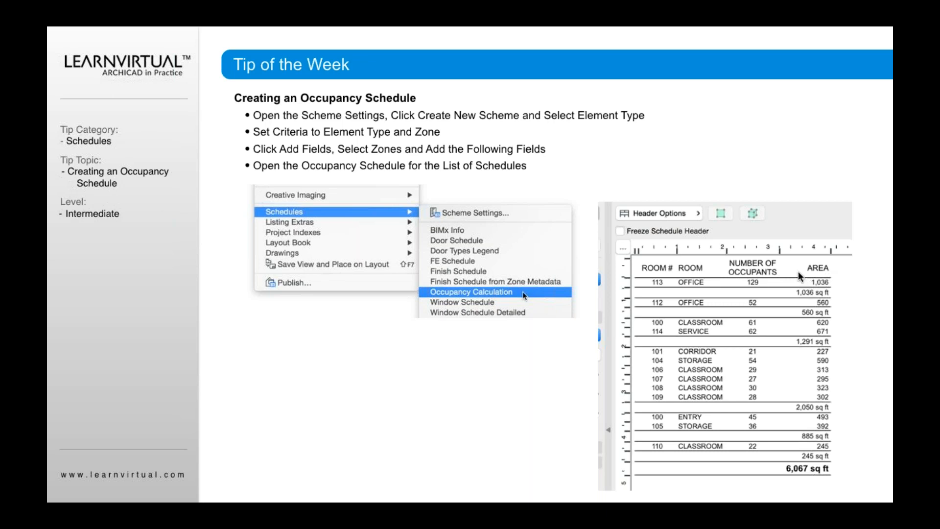
pyautogui.moveTo(805, 270)
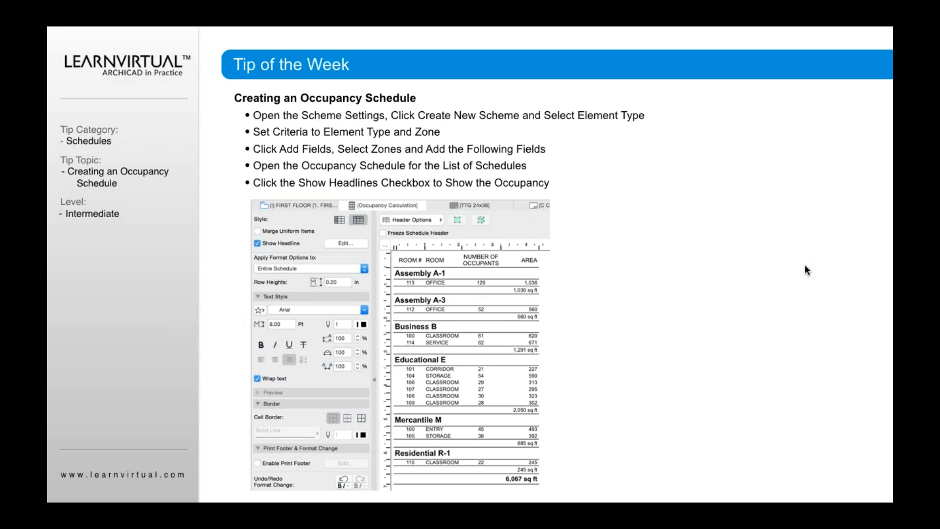
pyautogui.moveTo(371, 408)
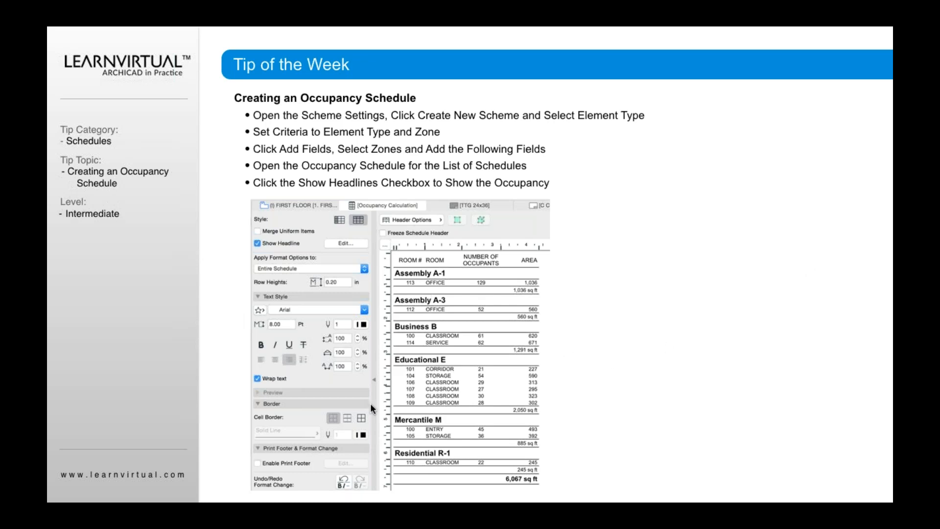
pyautogui.moveTo(327, 192)
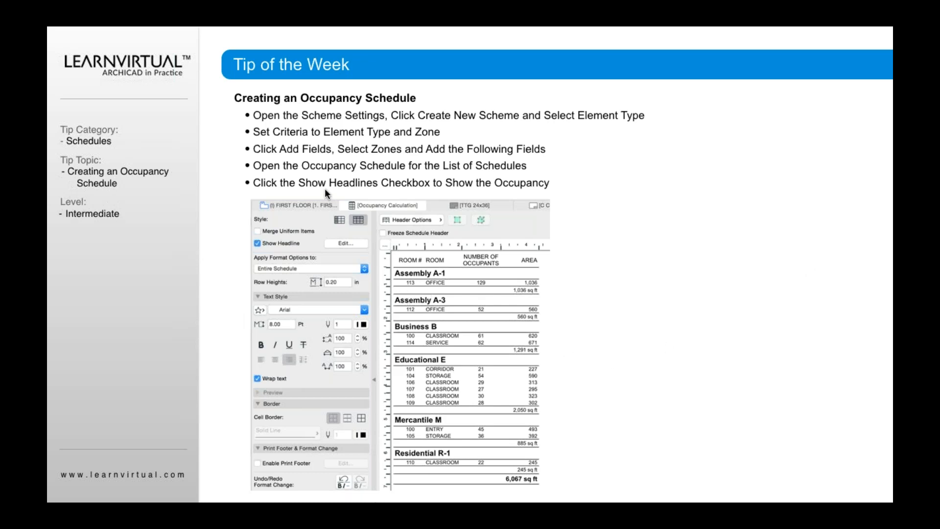
pyautogui.moveTo(422, 323)
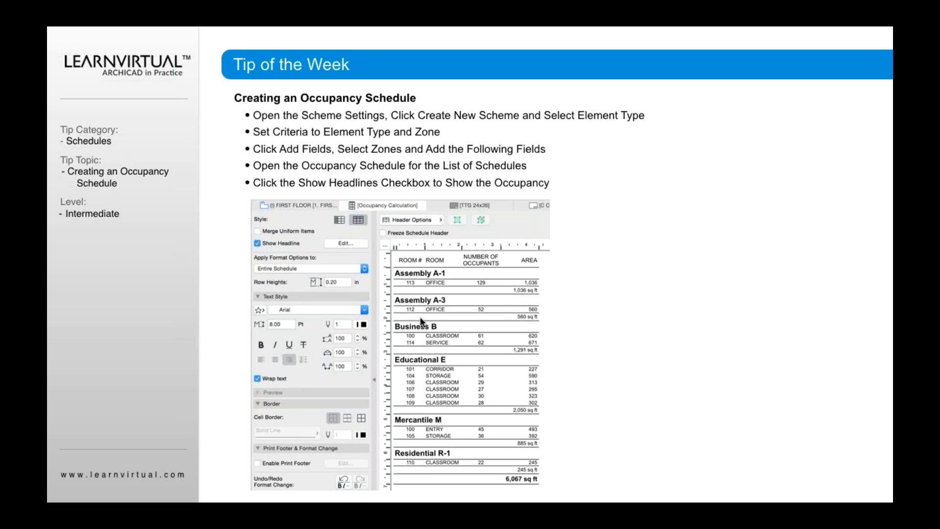
pyautogui.moveTo(429, 461)
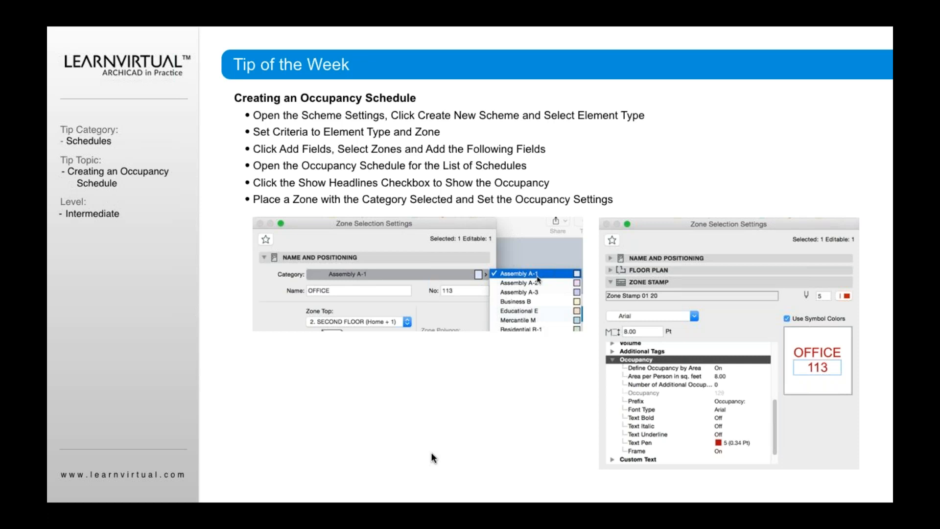
pyautogui.moveTo(288, 270)
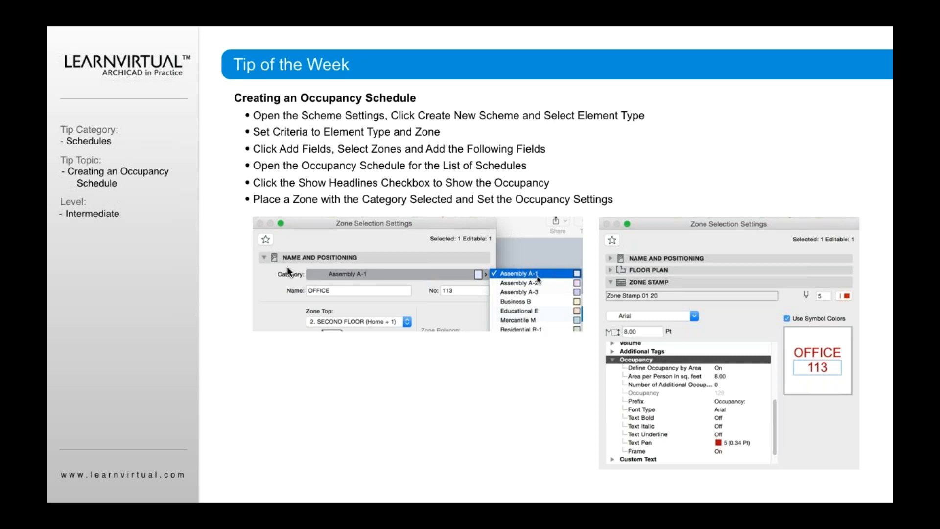
pyautogui.moveTo(404, 288)
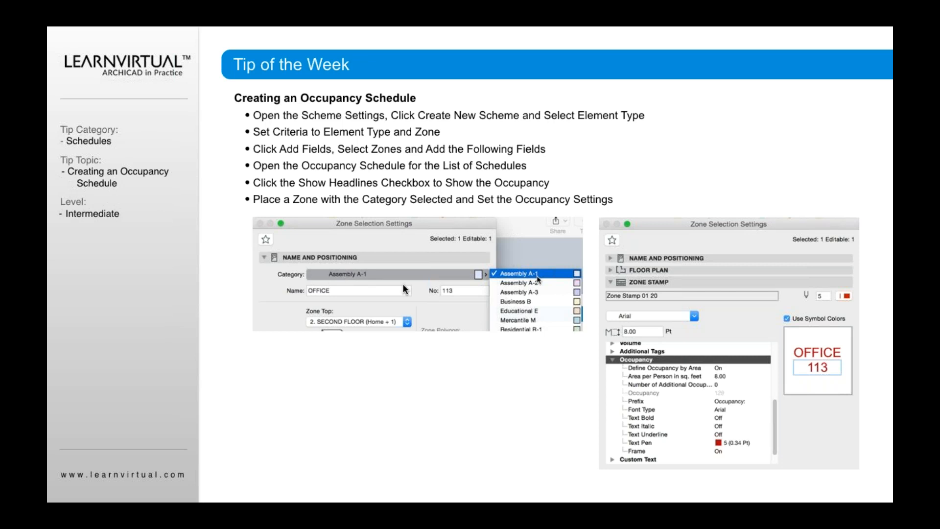
pyautogui.moveTo(283, 263)
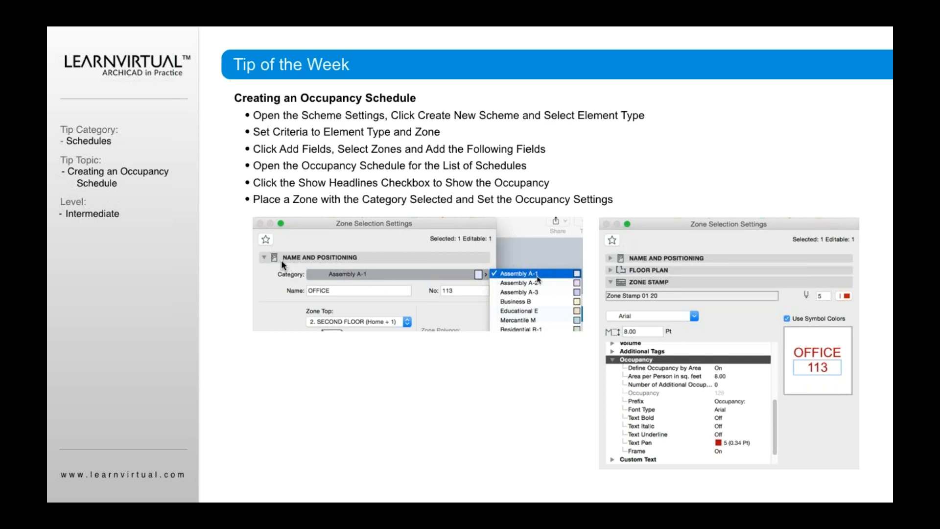
pyautogui.moveTo(535, 276)
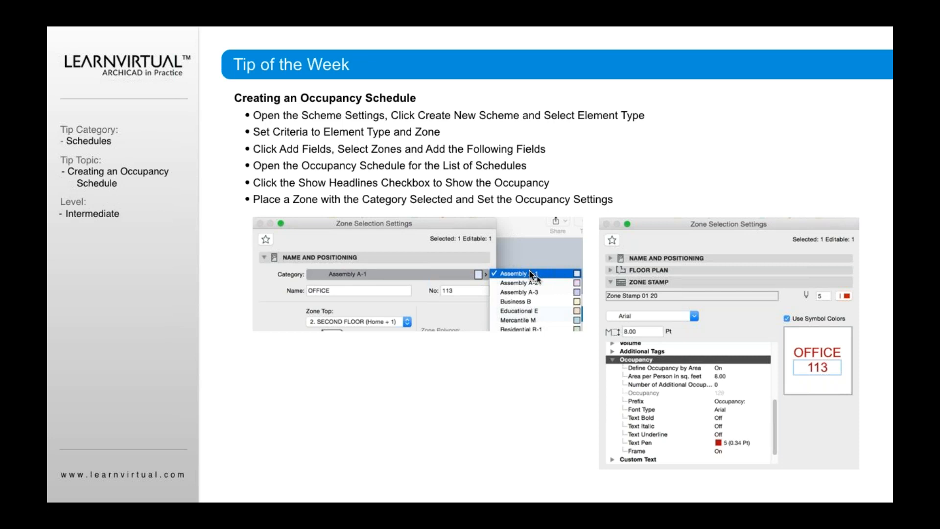
pyautogui.moveTo(543, 280)
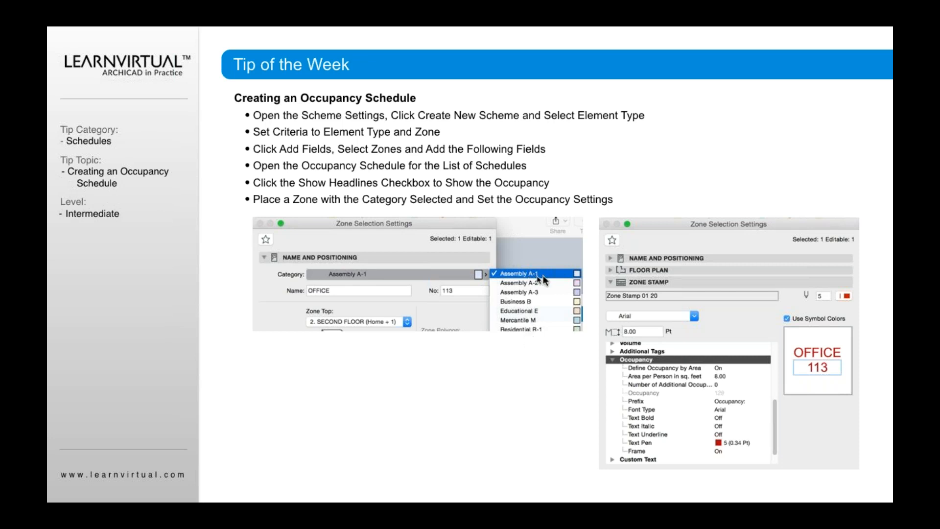
pyautogui.moveTo(528, 312)
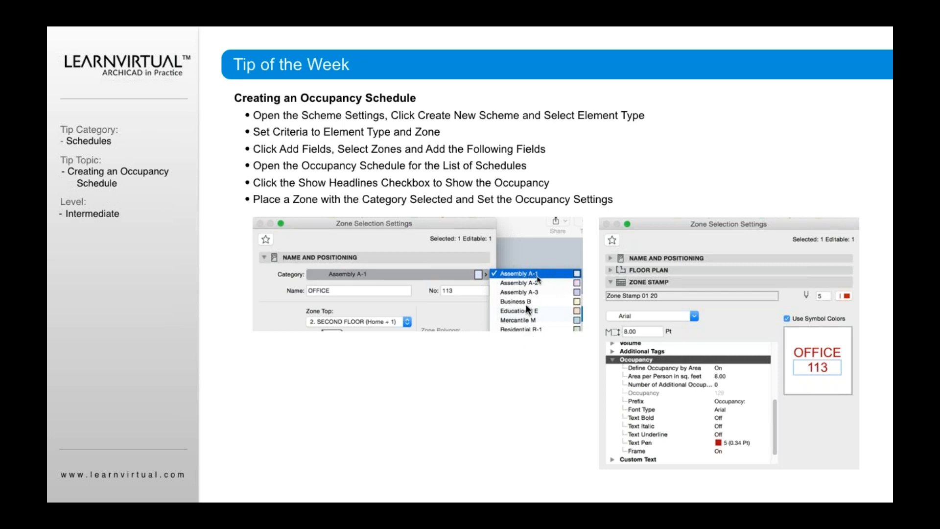
pyautogui.moveTo(531, 354)
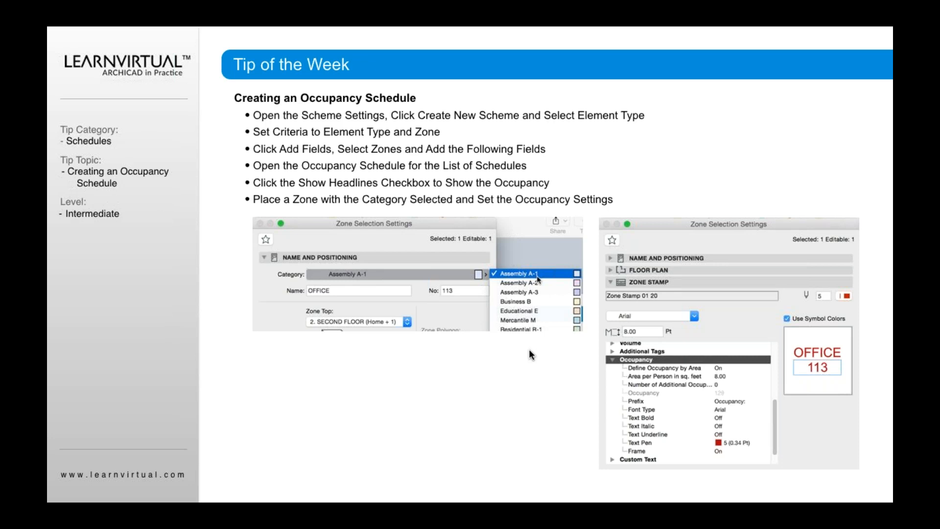
pyautogui.moveTo(578, 341)
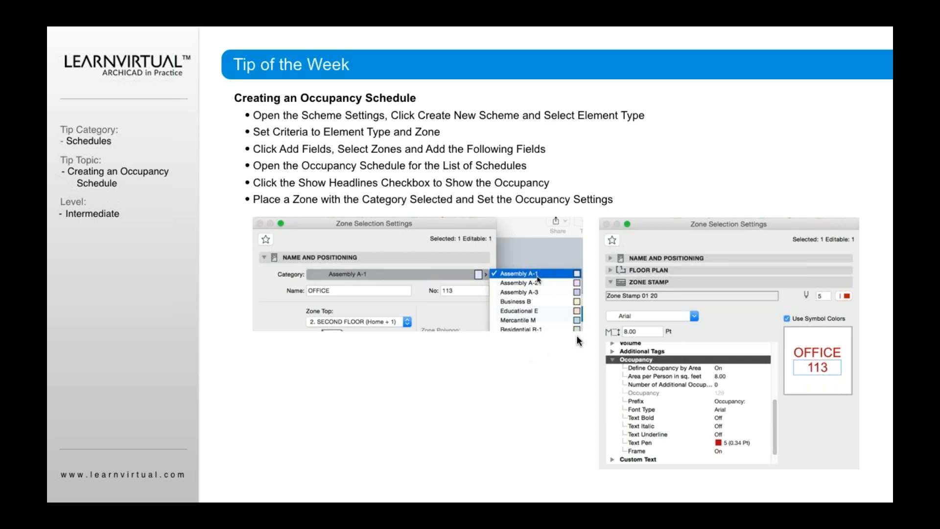
pyautogui.moveTo(507, 364)
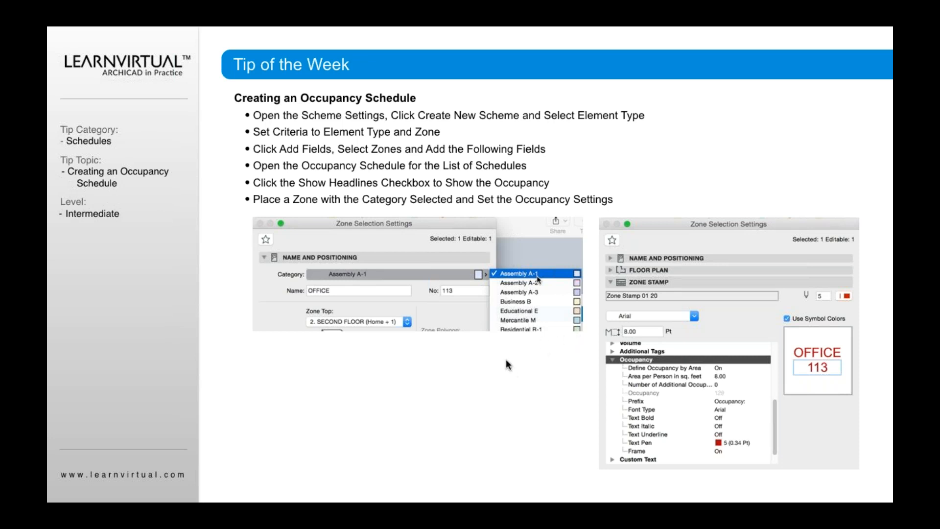
pyautogui.moveTo(539, 321)
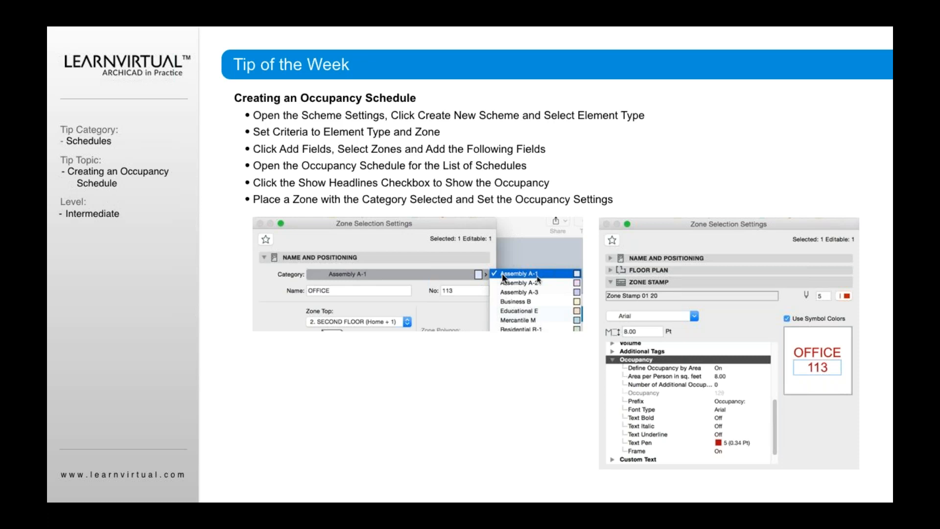
pyautogui.moveTo(541, 279)
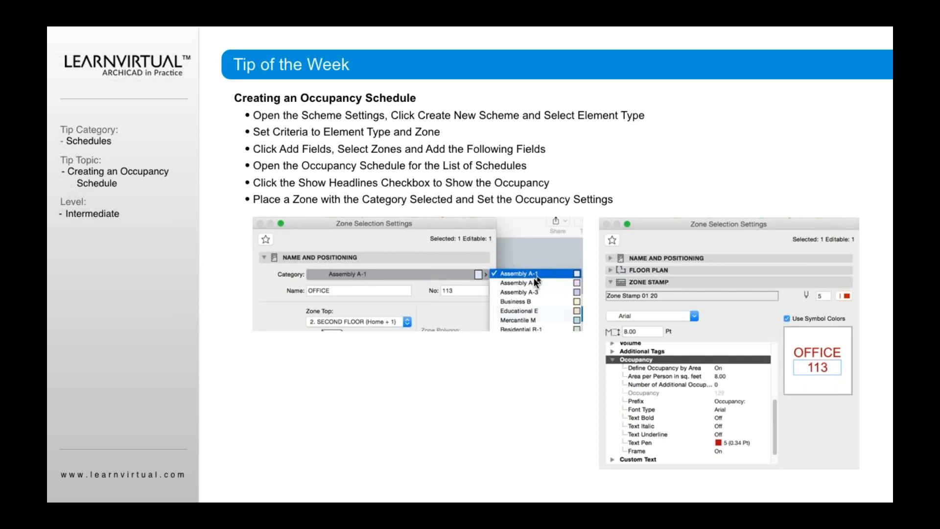
pyautogui.moveTo(740, 406)
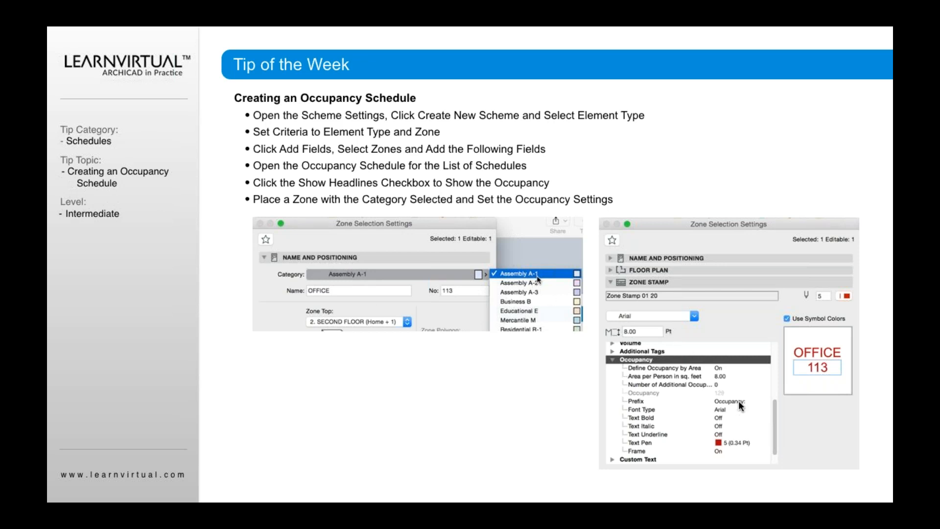
pyautogui.moveTo(713, 398)
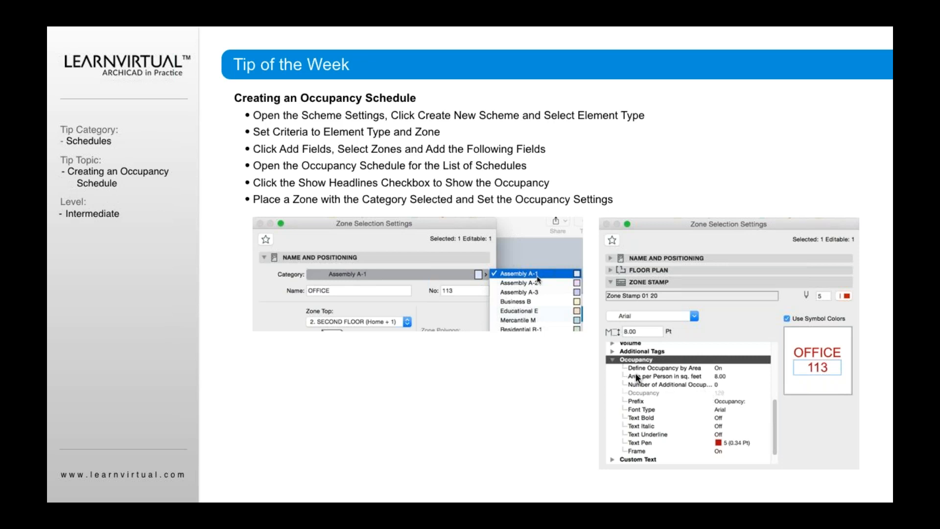
pyautogui.moveTo(627, 378)
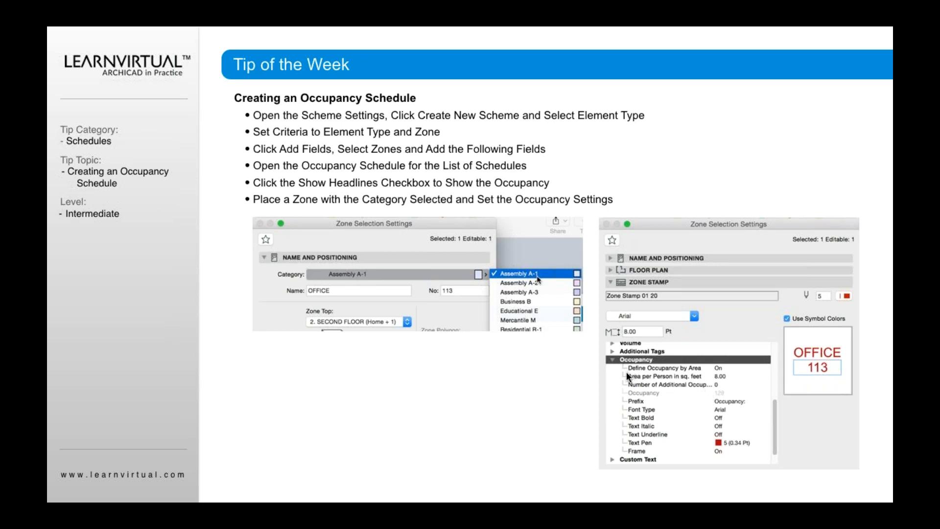
pyautogui.moveTo(683, 372)
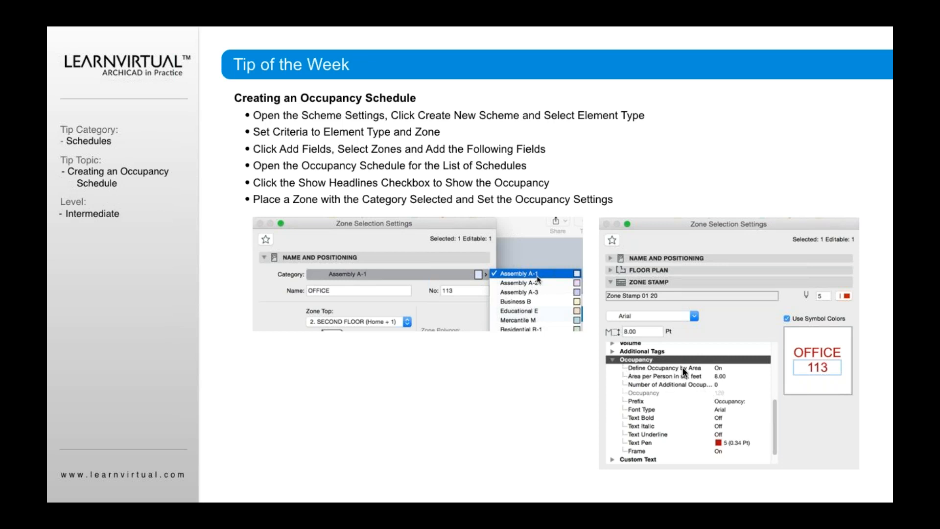
pyautogui.moveTo(680, 377)
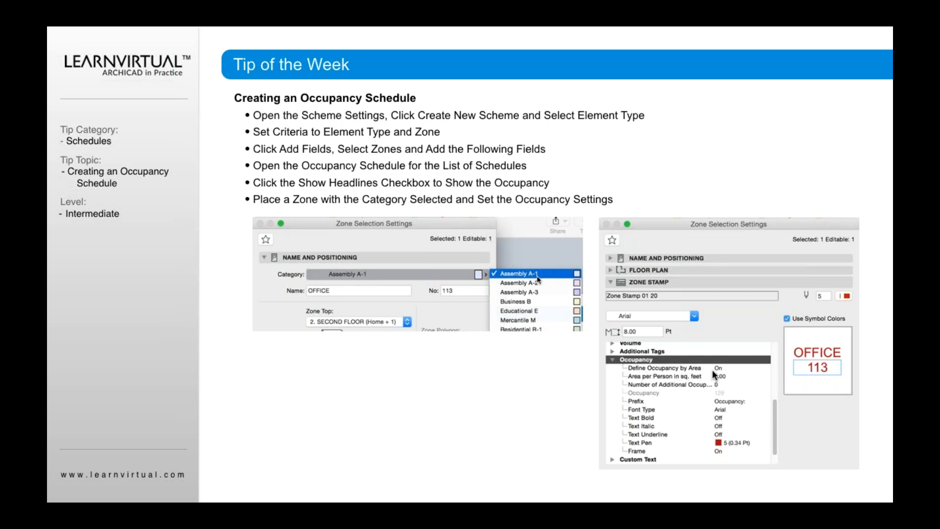
pyautogui.moveTo(715, 377)
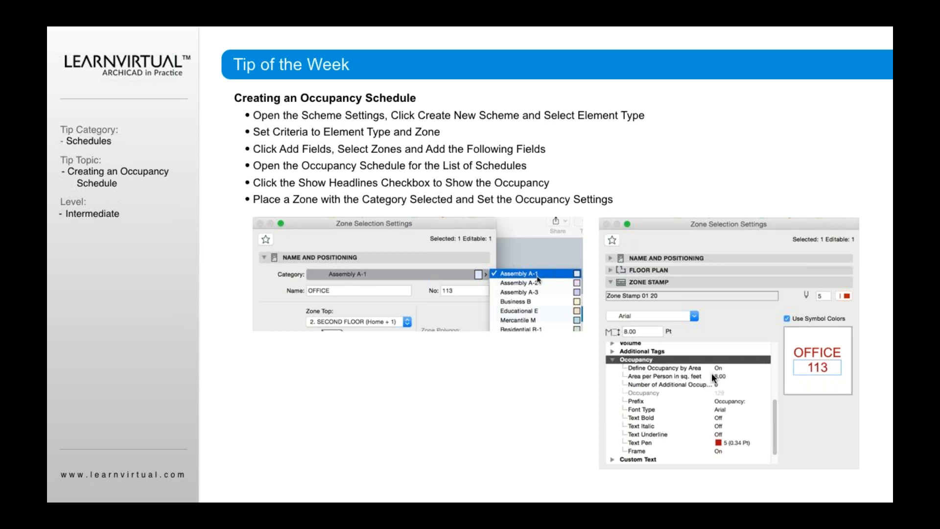